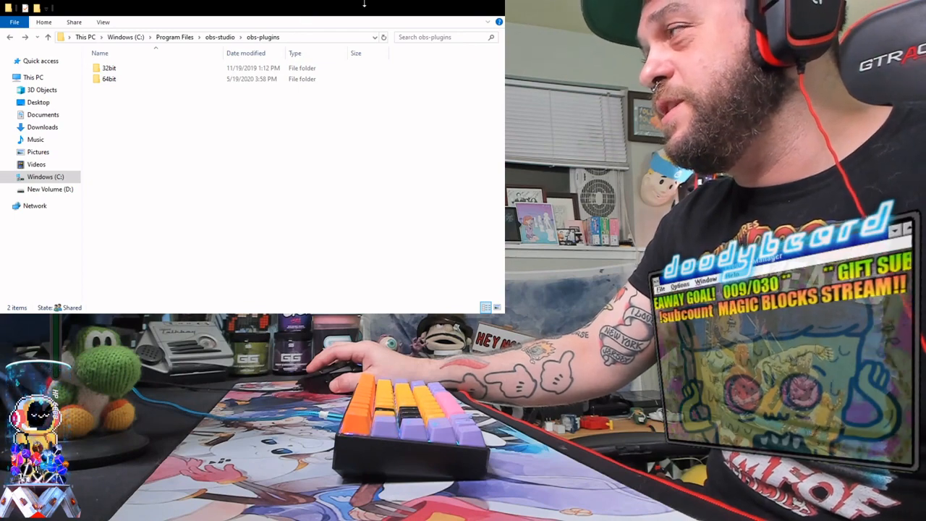
pyautogui.moveTo(350, 18)
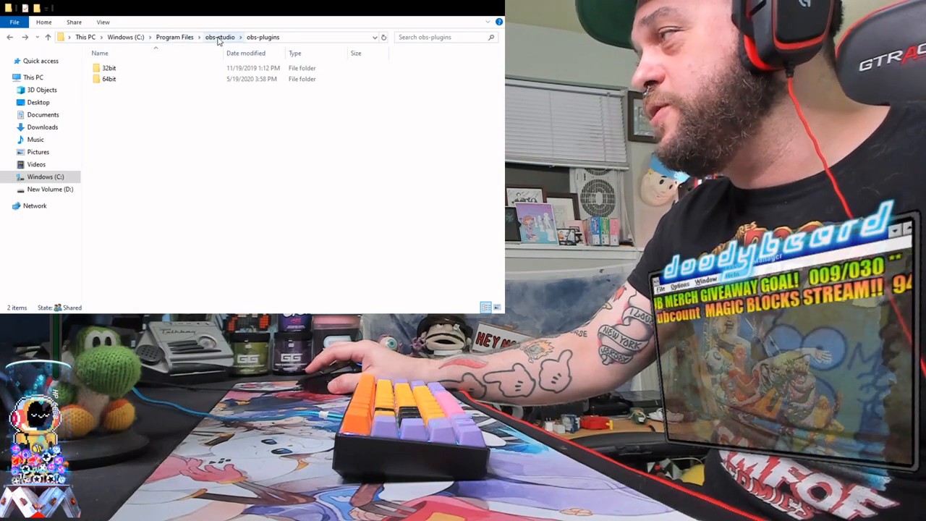
# Browse the lioranboard_prebuild folder and select its Receiver(PC) and Stream deck(PC) folders.
pyautogui.click(131, 78)
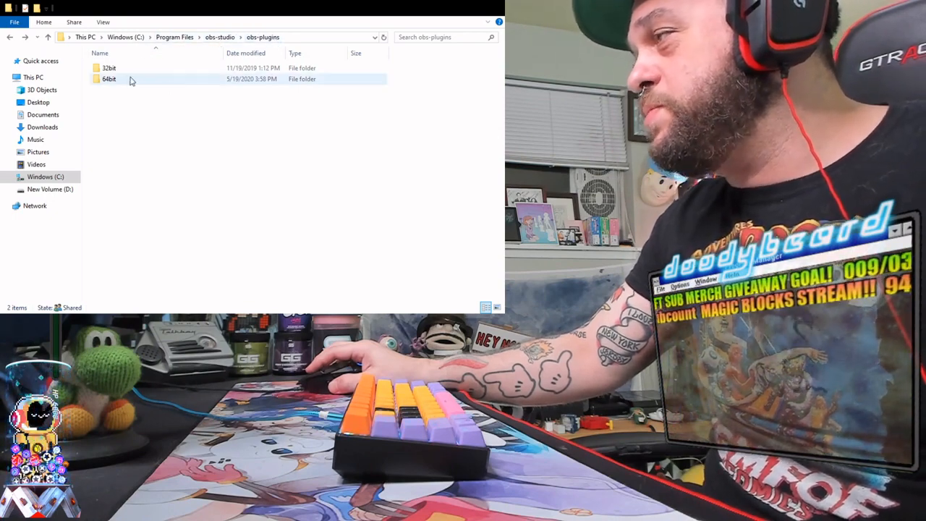
pyautogui.click(160, 125)
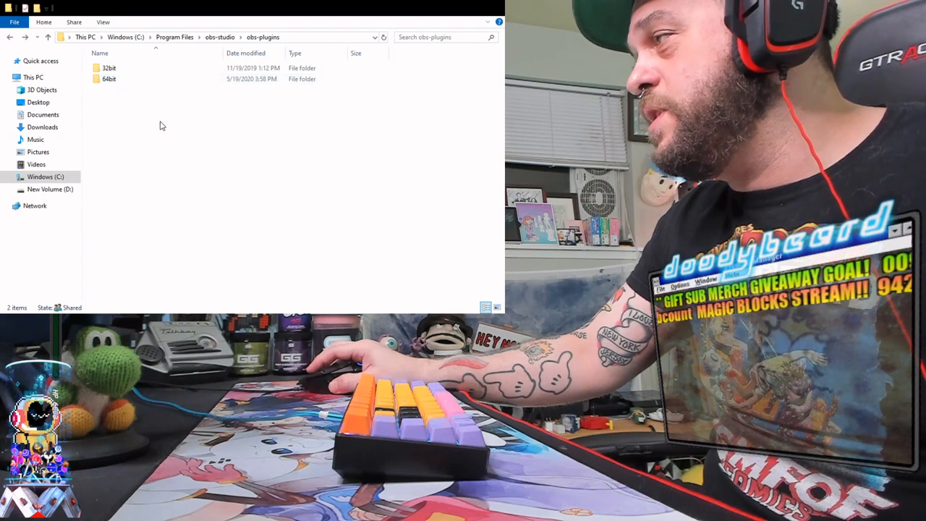
pyautogui.click(130, 78)
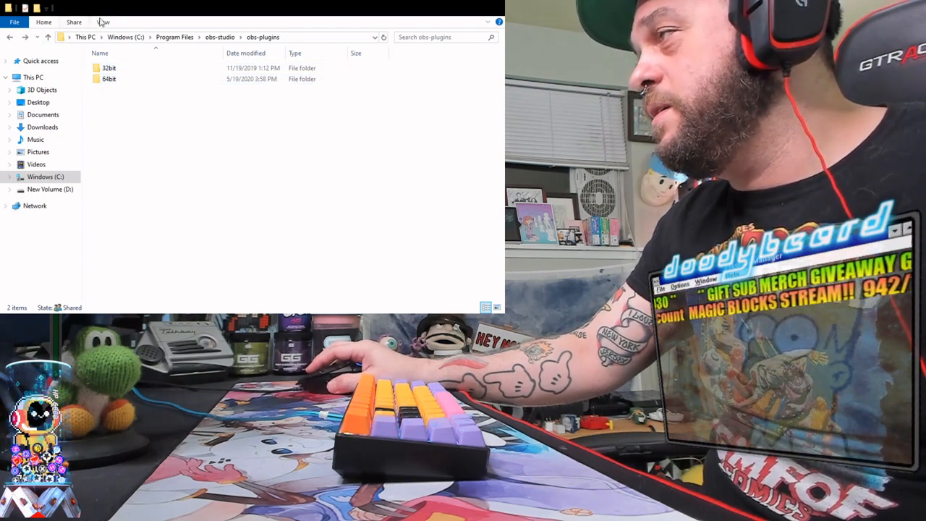
pyautogui.moveTo(141, 141)
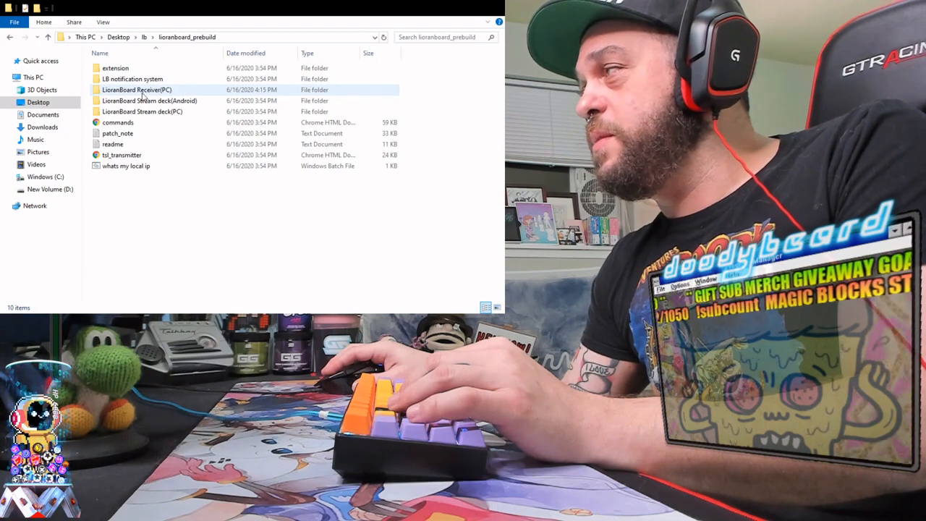
pyautogui.click(142, 112)
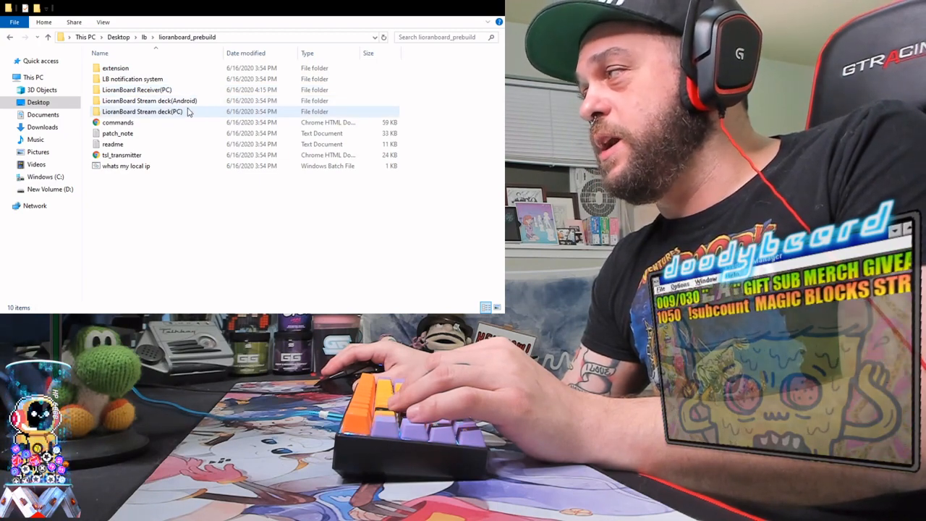
pyautogui.click(150, 102)
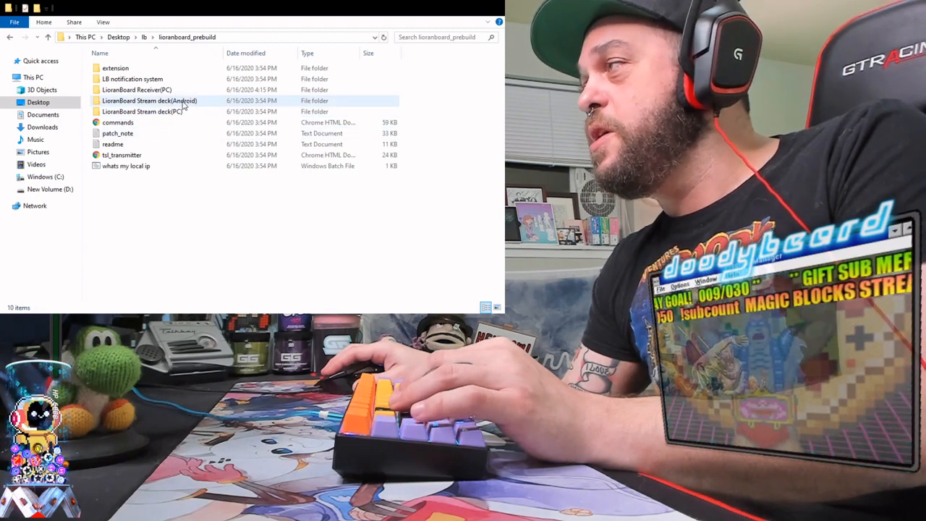
pyautogui.moveTo(160, 107)
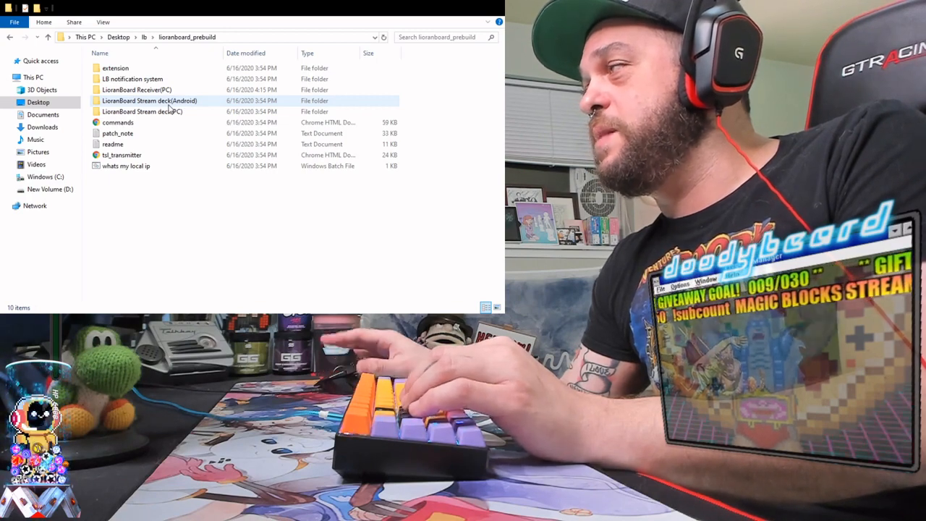
# Leave the prebuild folder and bring the OBS Studio window to the front.
pyautogui.click(136, 90)
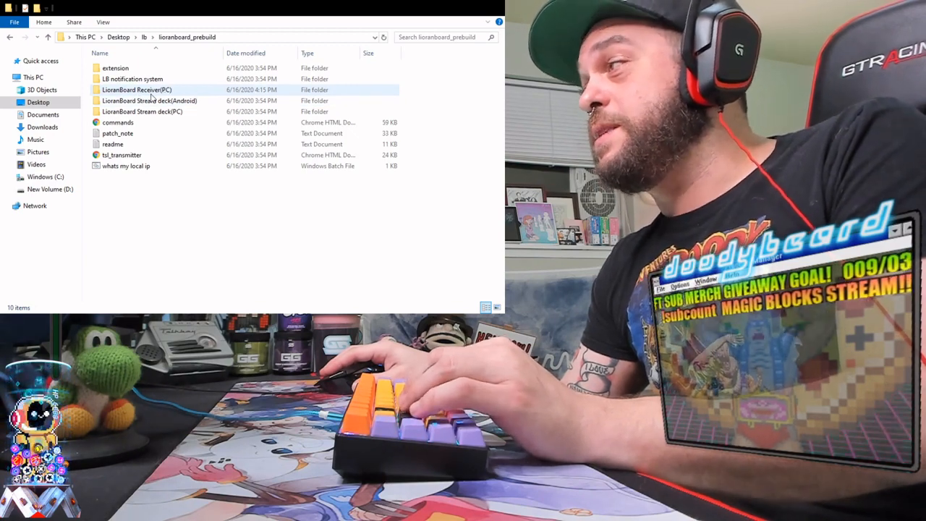
pyautogui.click(121, 154)
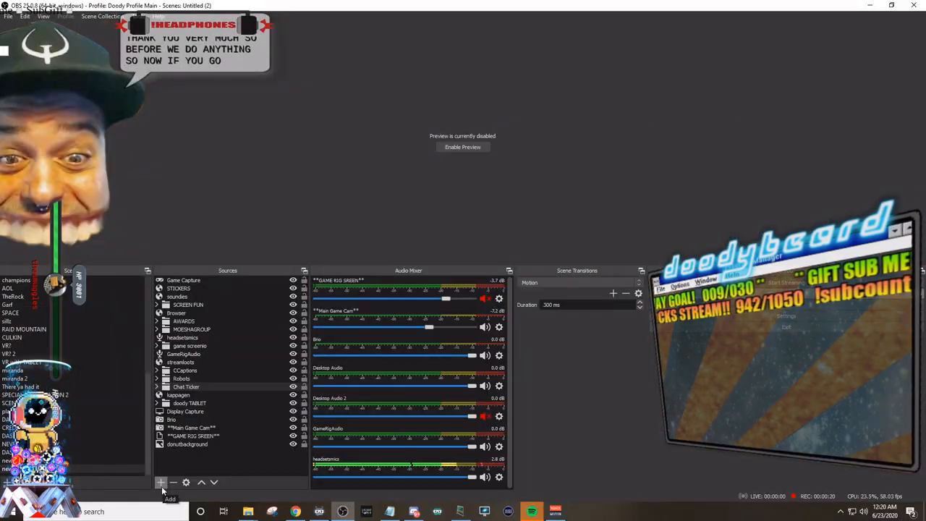
# Add a new Browser source named 'testi' to the current OBS scene.
pyautogui.click(159, 482)
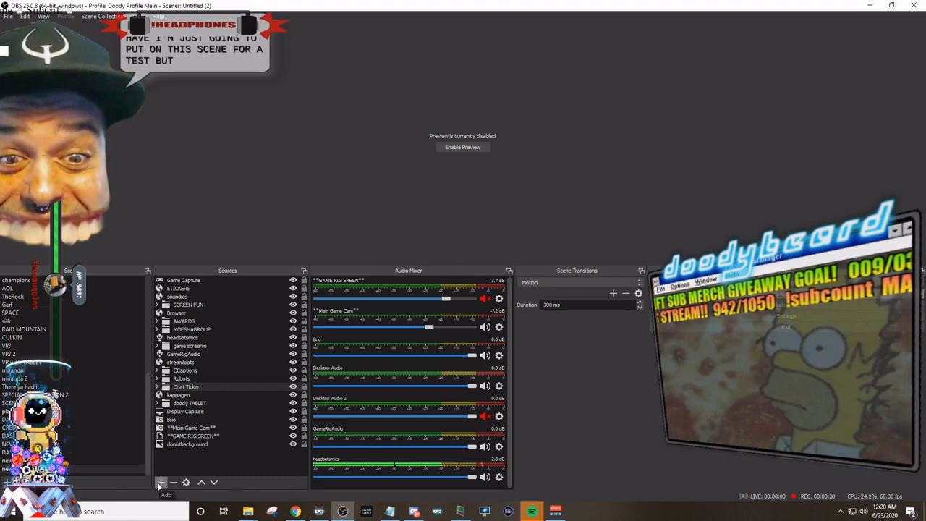
pyautogui.click(160, 482)
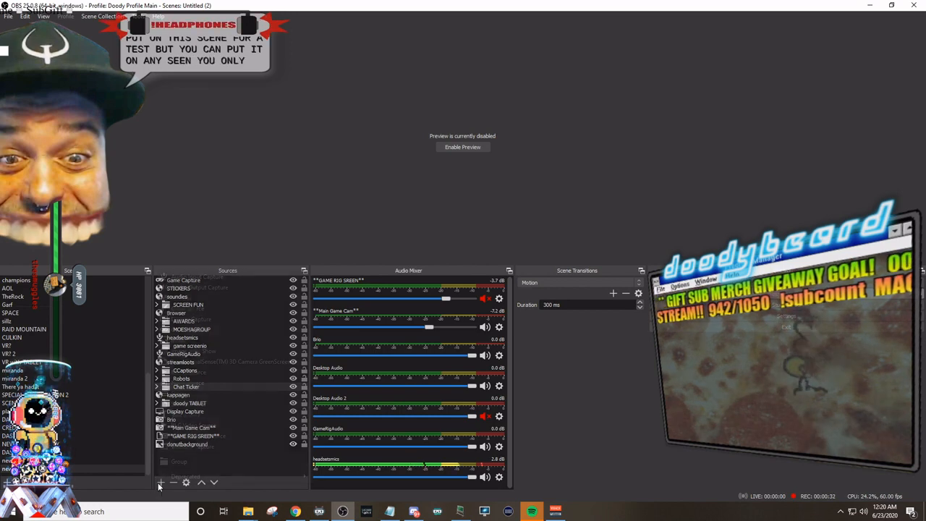
pyautogui.click(159, 483)
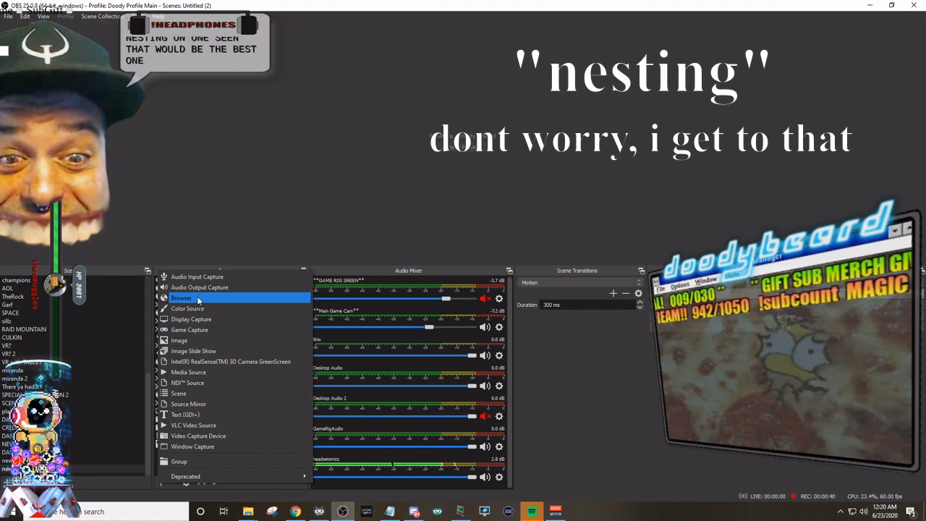
pyautogui.click(182, 298)
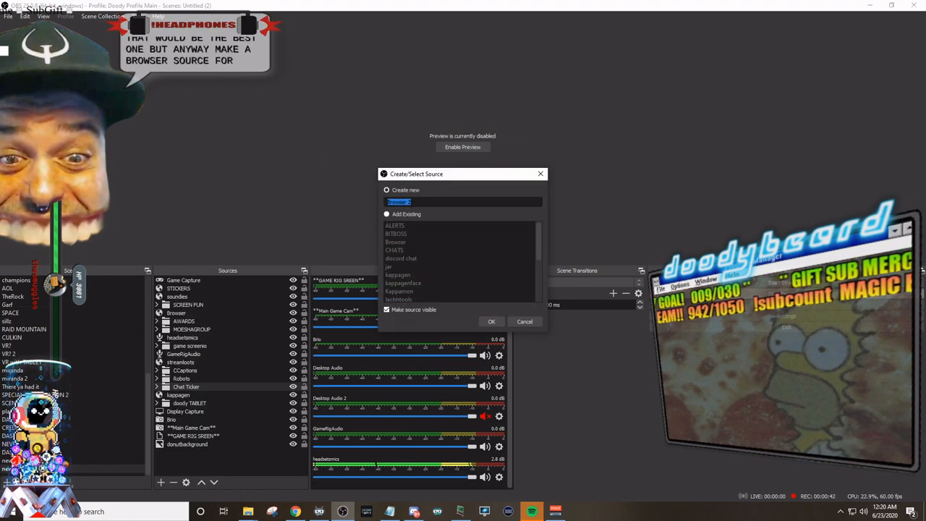
pyautogui.write('testi')
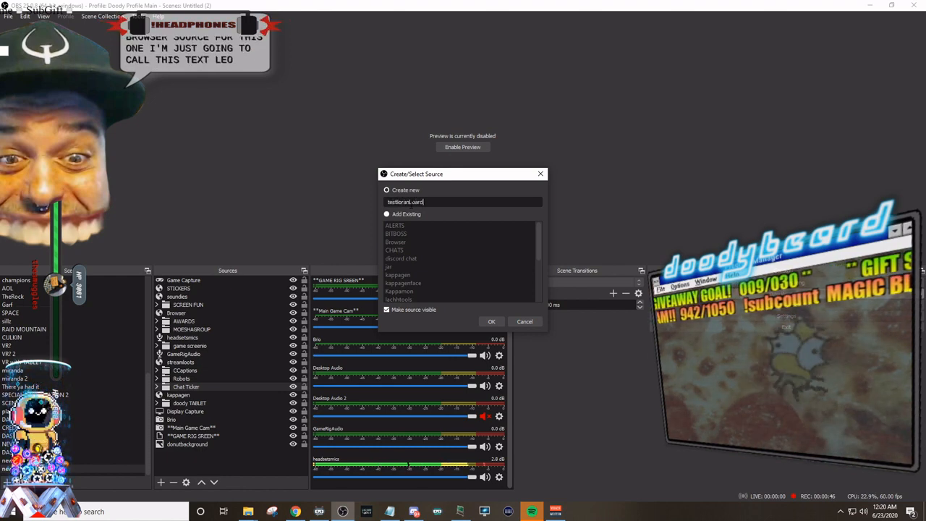
pyautogui.click(491, 321)
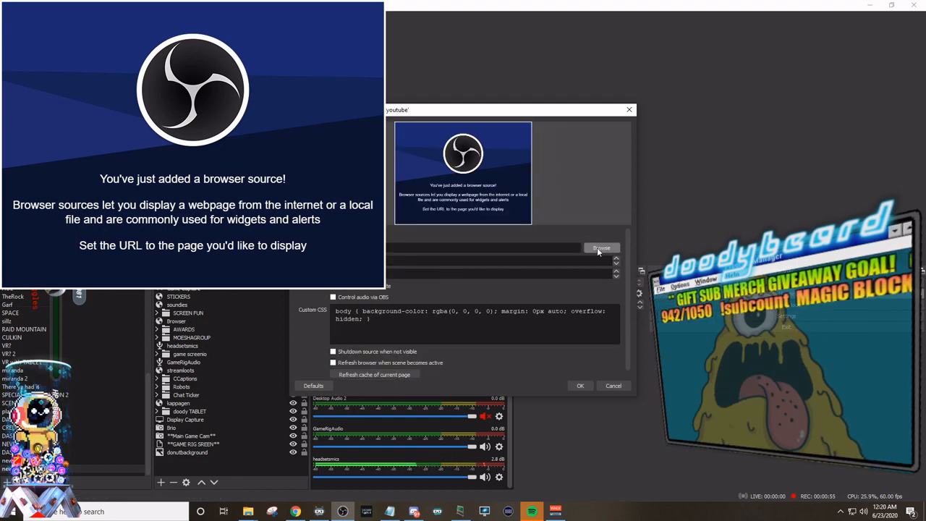
# Browse for a local file for the browser source, landing in the lioranboard_prebuild folder.
pyautogui.click(602, 249)
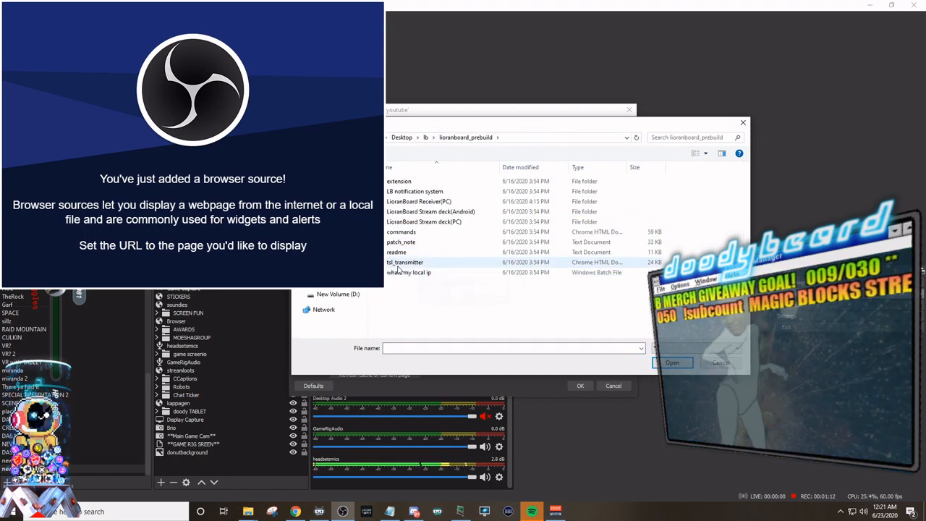
pyautogui.moveTo(398, 262)
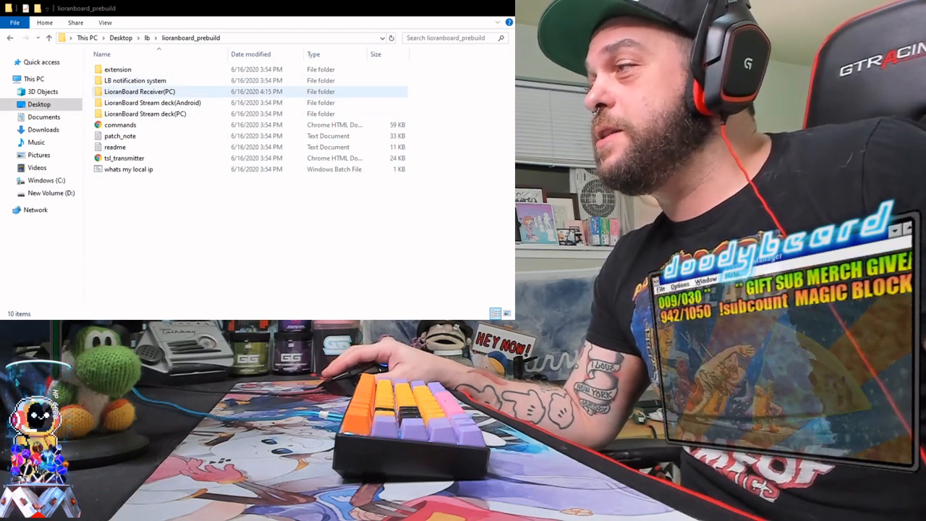
# Enter the LioranBoard Receiver(PC) folder inside lioranboard_prebuild.
pyautogui.click(138, 91)
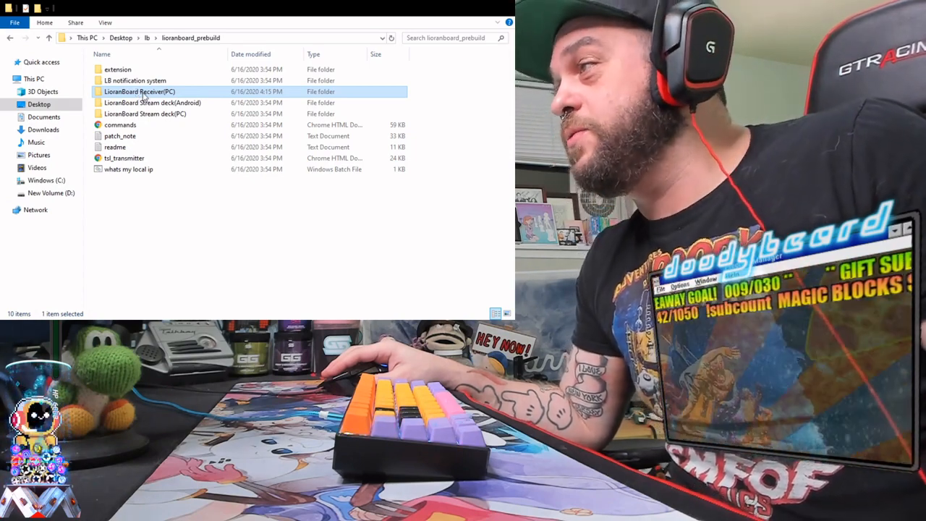
pyautogui.doubleClick(139, 91)
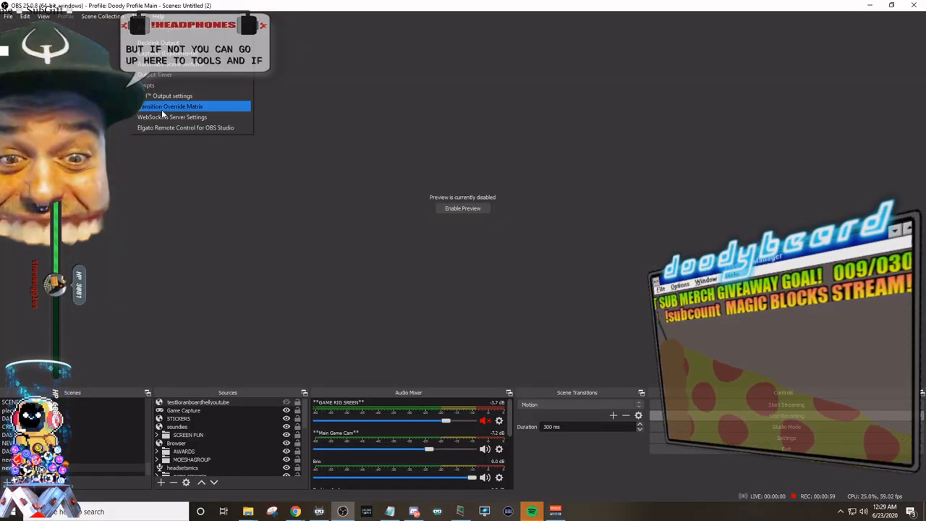
pyautogui.moveTo(171, 115)
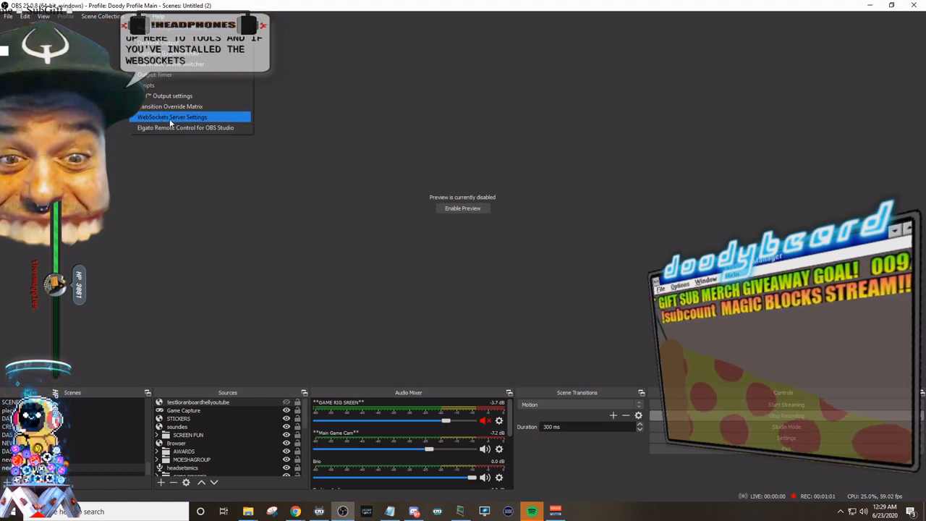
pyautogui.moveTo(171, 107)
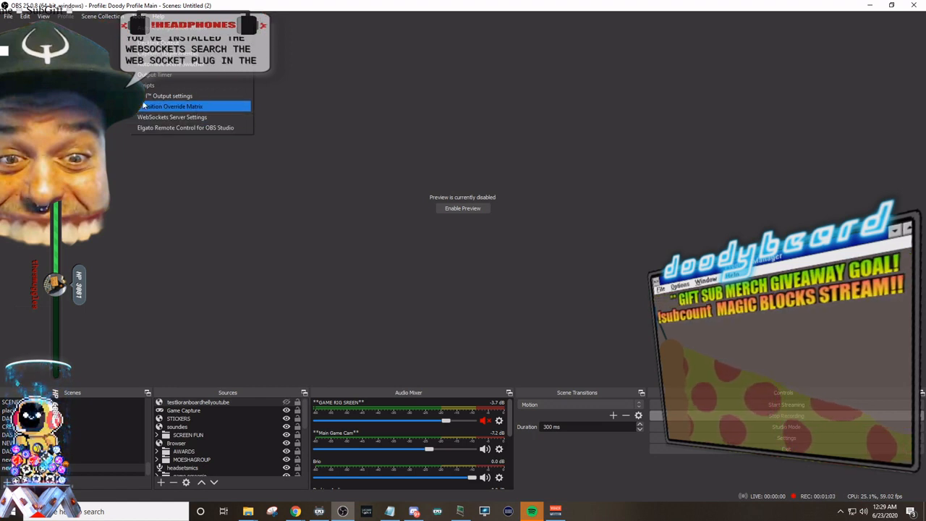
# Bring up the OBS WebSockets Server Settings from the Tools menu.
pyautogui.click(171, 115)
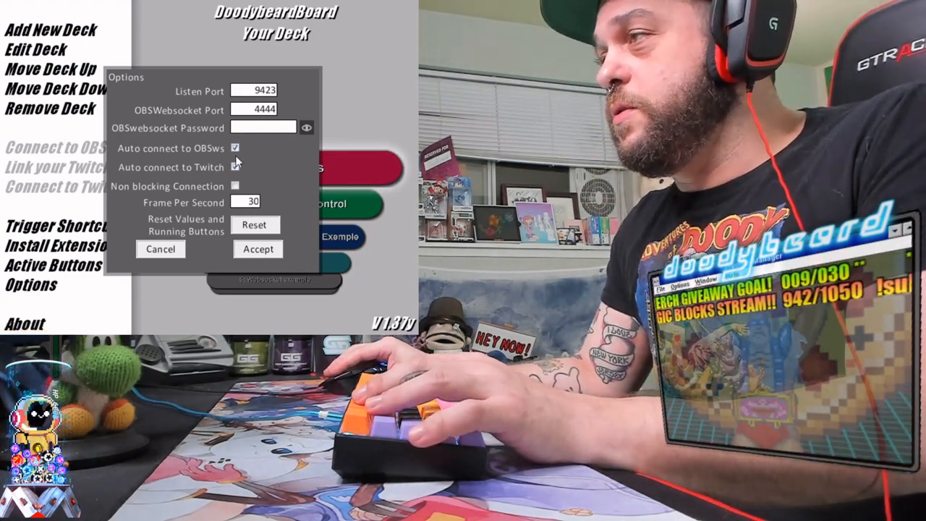
# Accept the receiver options with listen port 9423, websocket port 4444 and auto-connect.
pyautogui.click(234, 167)
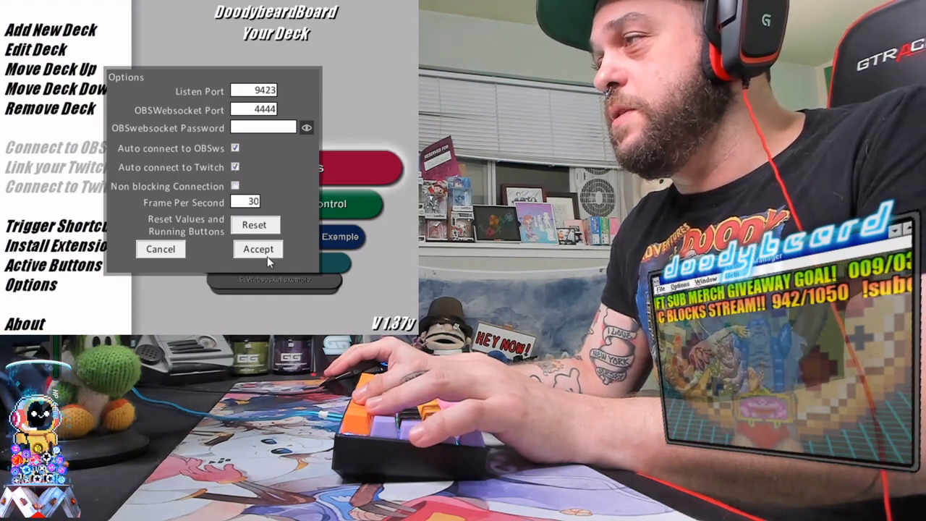
pyautogui.click(258, 249)
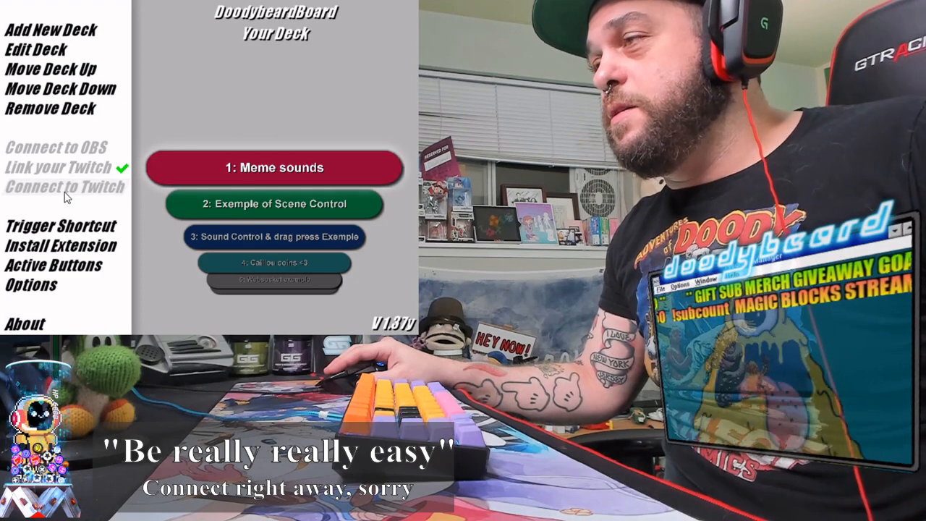
# Bring up the Link your Twitch prompt and dismiss it, returning to the deck list.
pyautogui.click(64, 185)
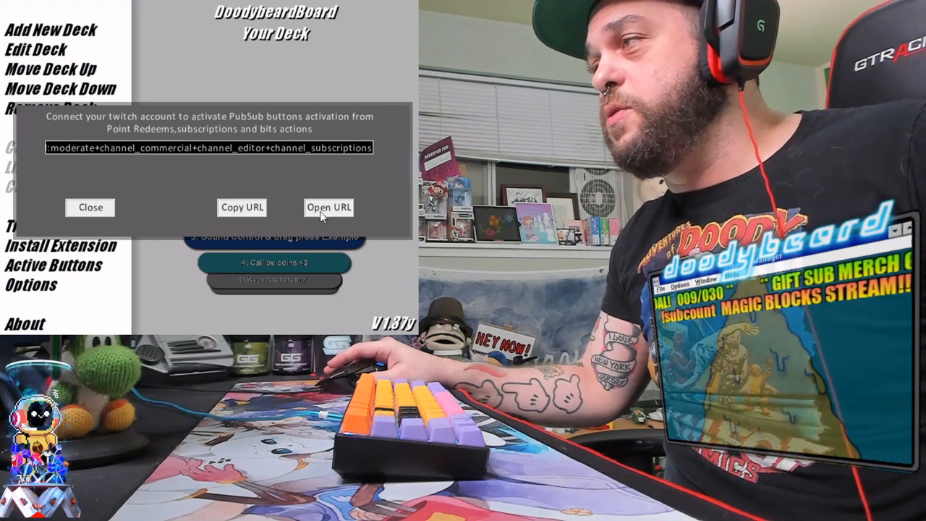
pyautogui.click(90, 208)
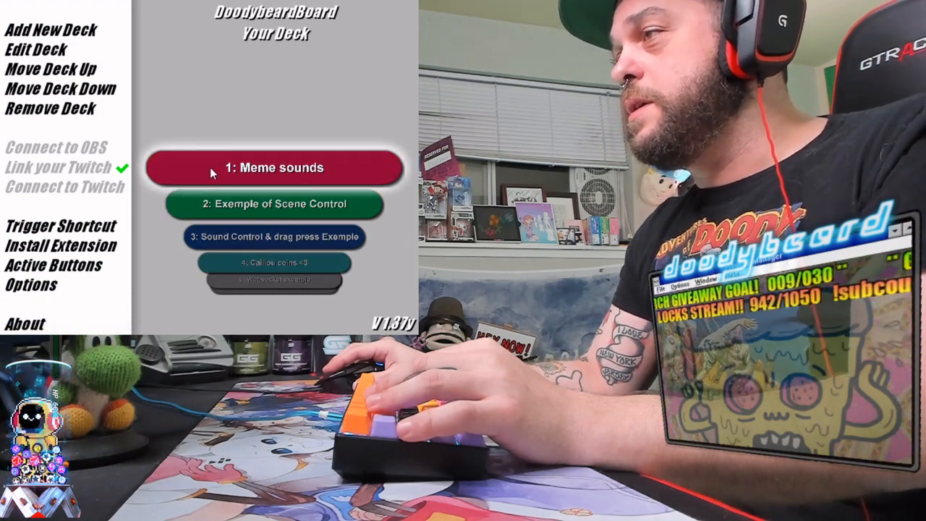
pyautogui.moveTo(185, 209)
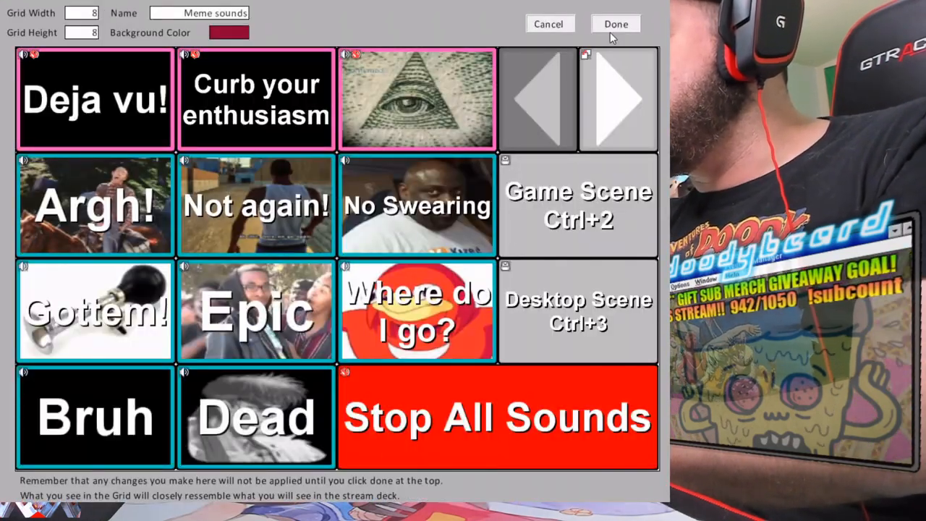
# Finish editing the Meme sounds grid with Done, returning to the deck list.
pyautogui.click(617, 24)
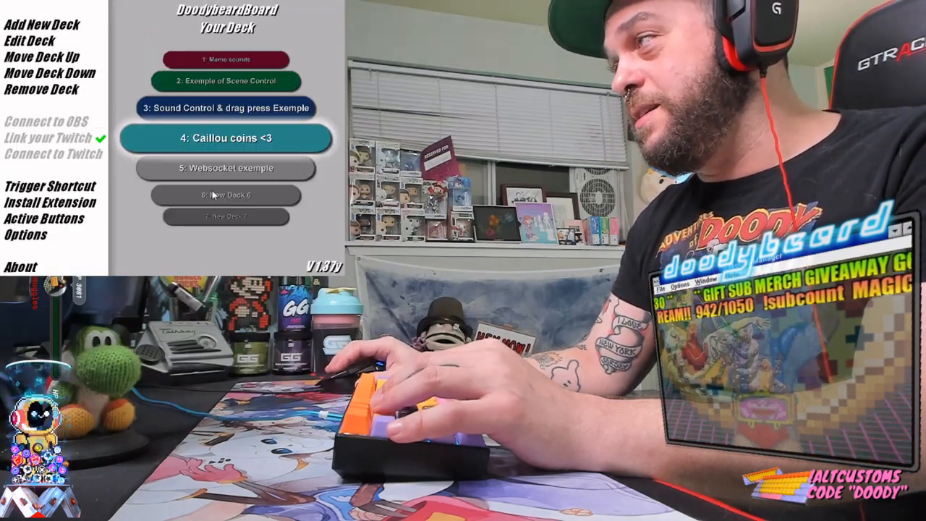
# Open the '4: Caillou coins <3' deck to show its Caillou Coin Redemptions button grid.
pyautogui.click(29, 41)
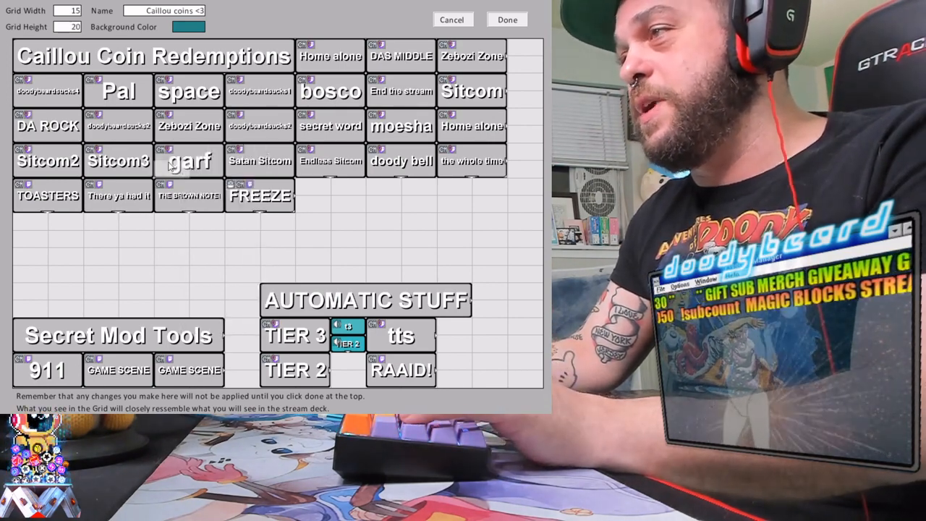
# Show the garf button's commands, a single scene switch to Garf, browsing the command types.
pyautogui.rightClick(188, 160)
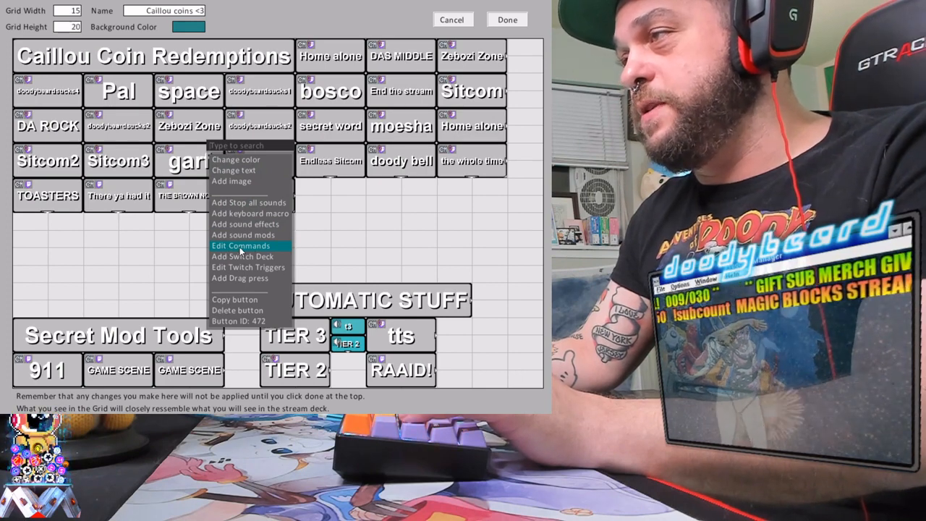
pyautogui.click(241, 246)
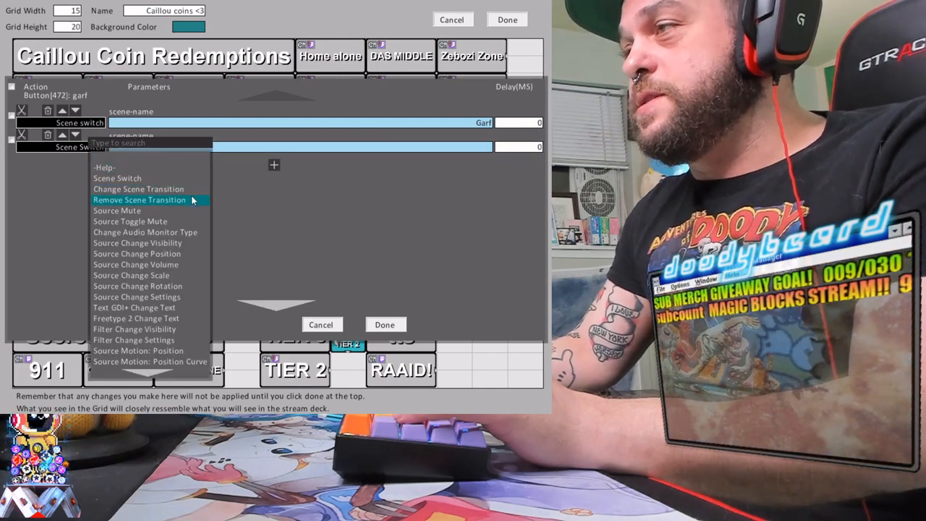
pyautogui.moveTo(191, 211)
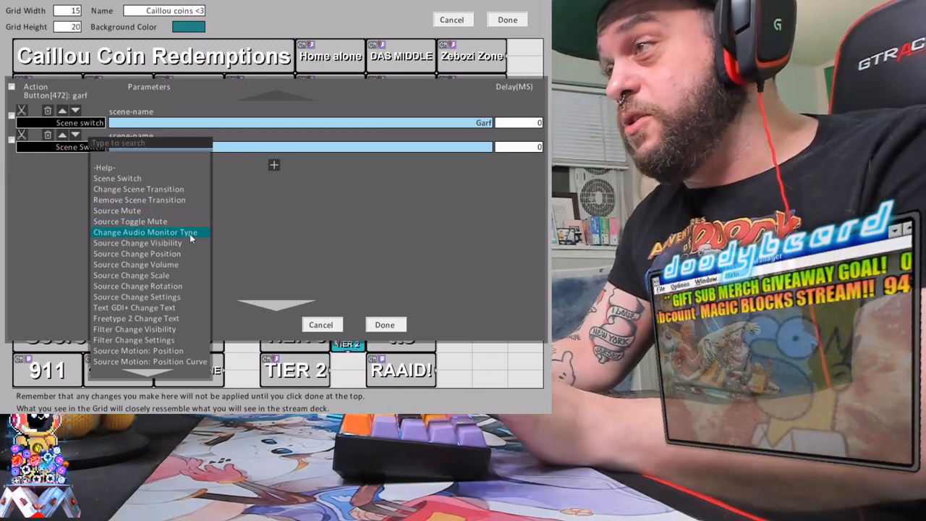
pyautogui.scroll(-3)
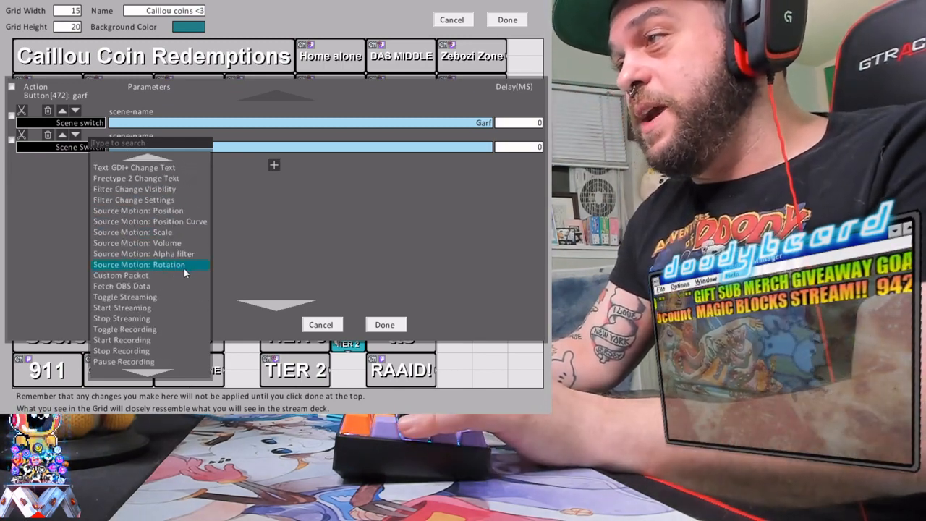
pyautogui.scroll(-3)
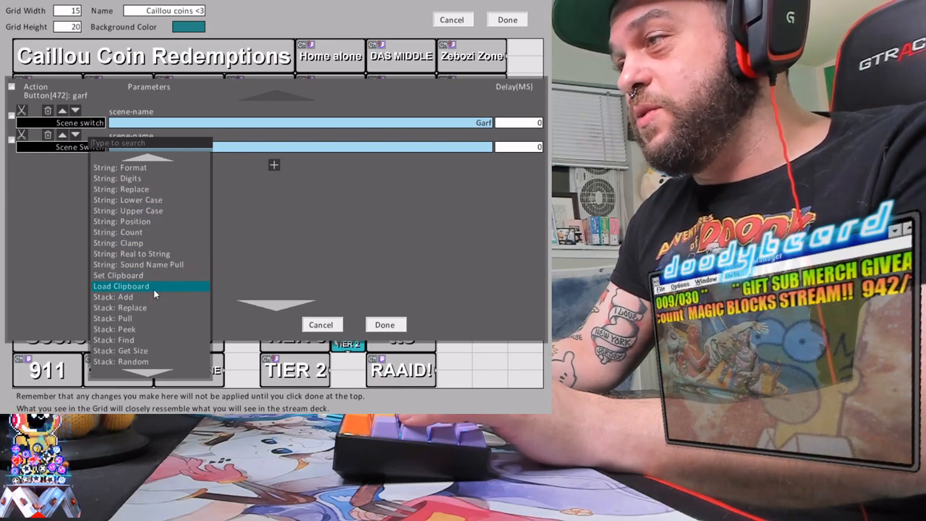
pyautogui.scroll(-3)
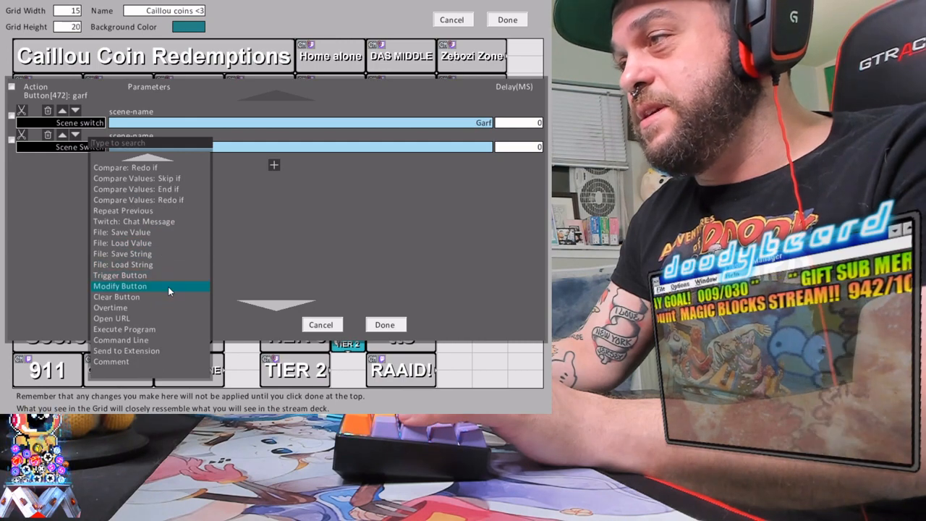
pyautogui.scroll(3)
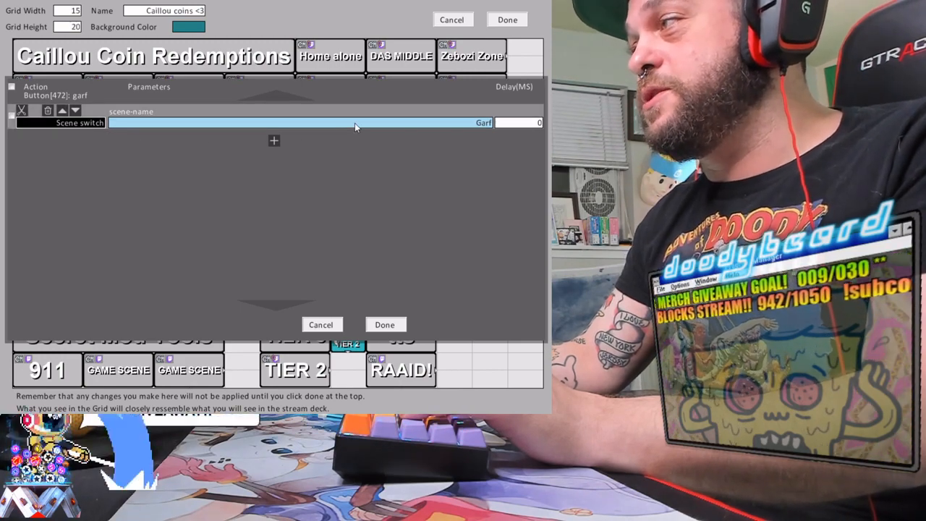
pyautogui.moveTo(288, 182)
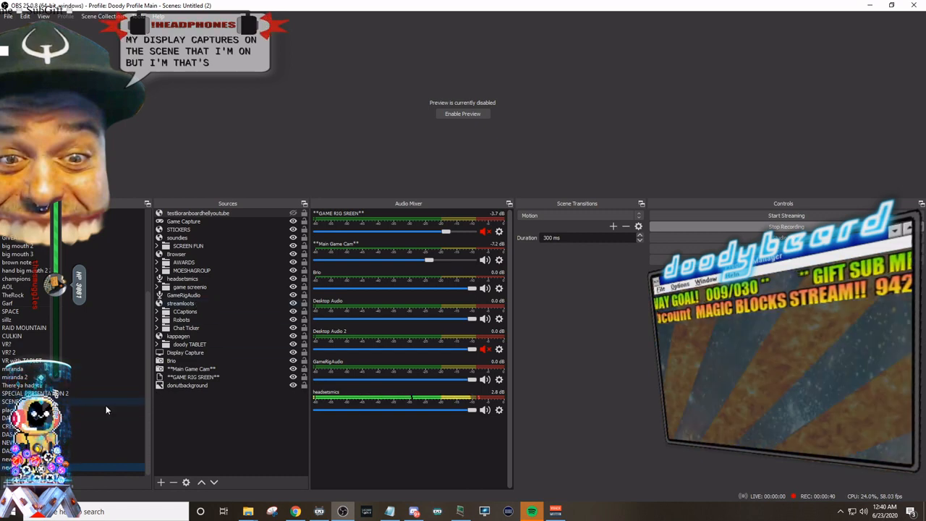
# Review the OBS Sources list, expanding the source group, then return to the Lioranboard deck editor.
pyautogui.click(188, 246)
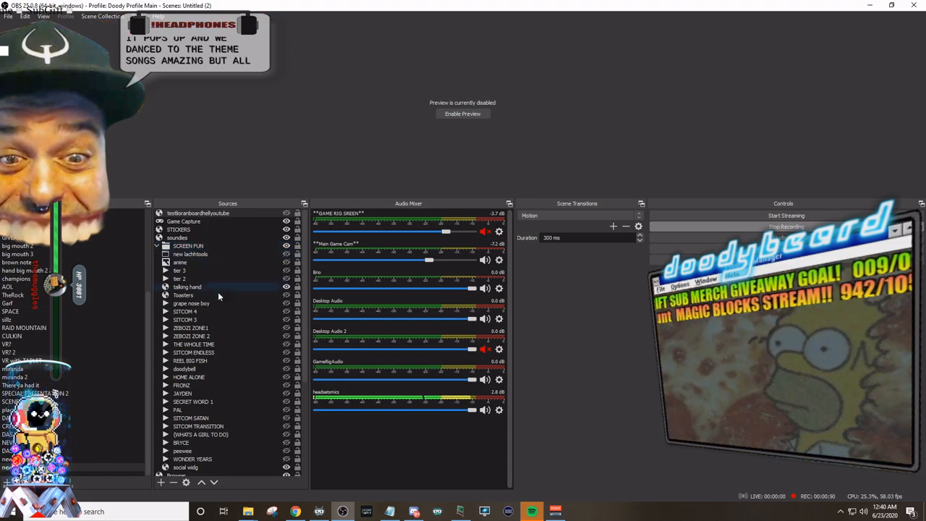
pyautogui.scroll(-3)
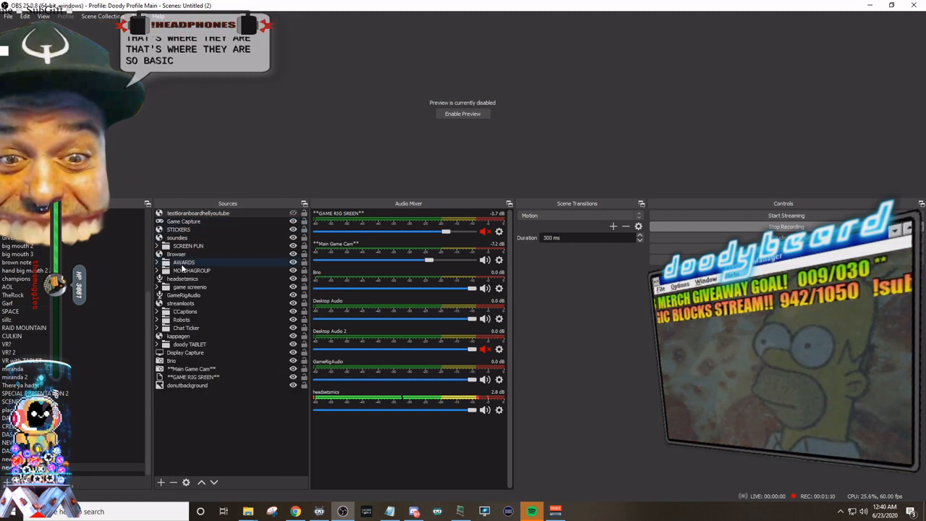
pyautogui.click(188, 246)
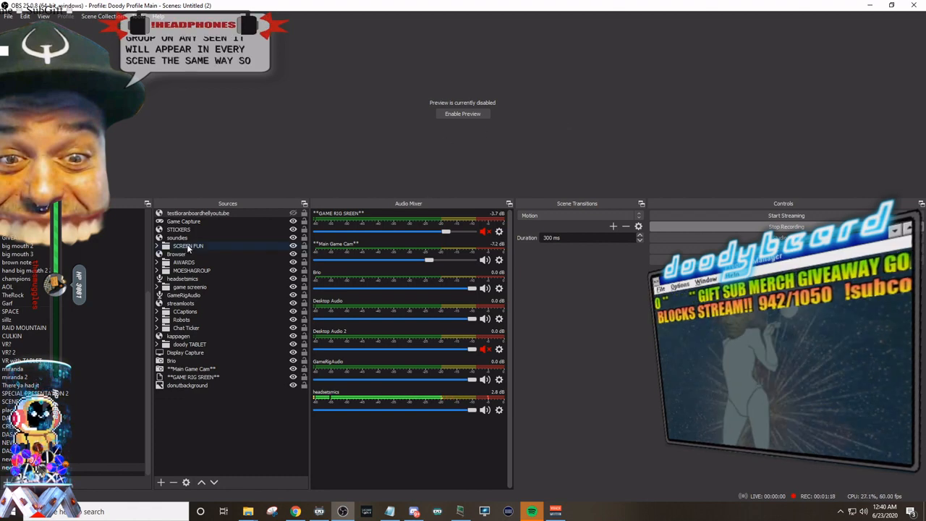
pyautogui.click(156, 246)
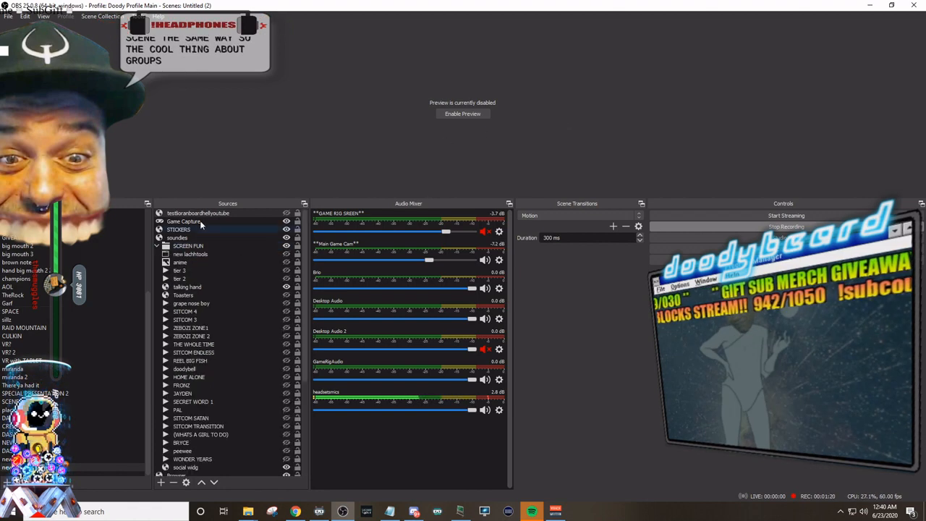
pyautogui.click(463, 113)
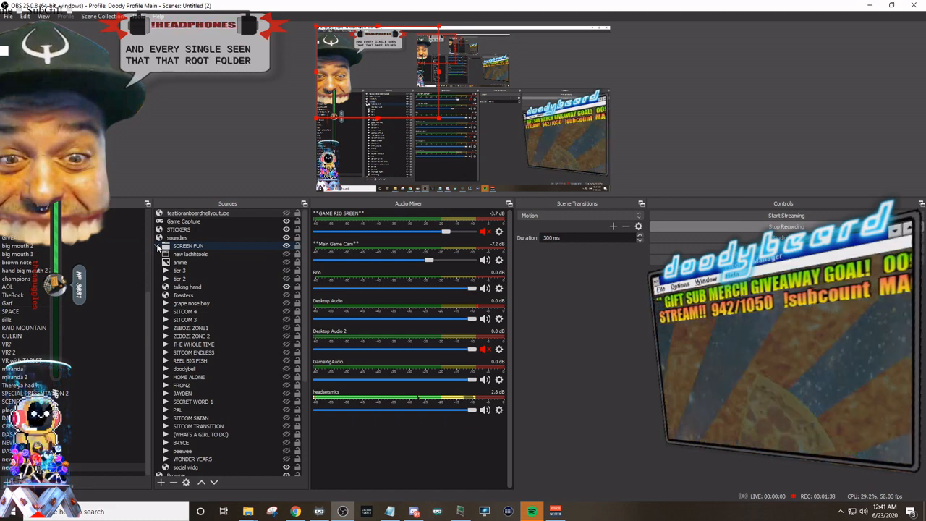
pyautogui.click(159, 246)
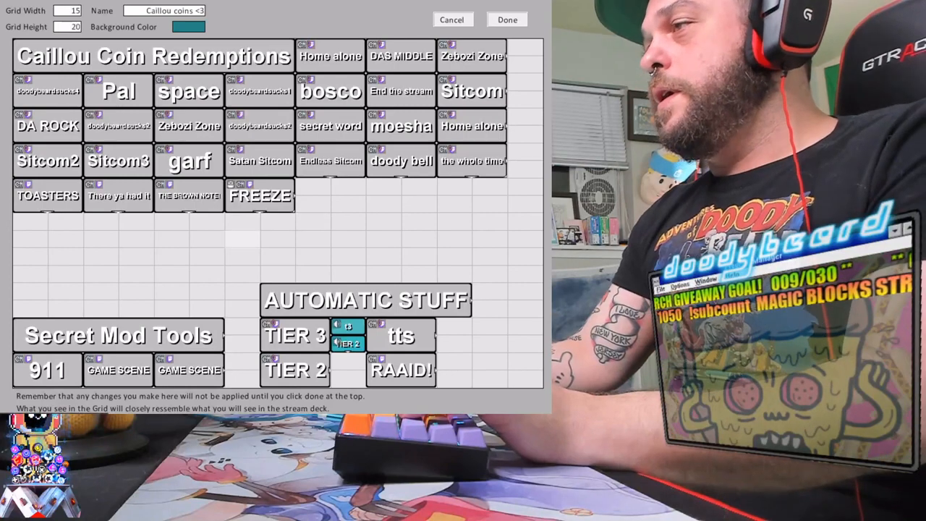
pyautogui.moveTo(417, 228)
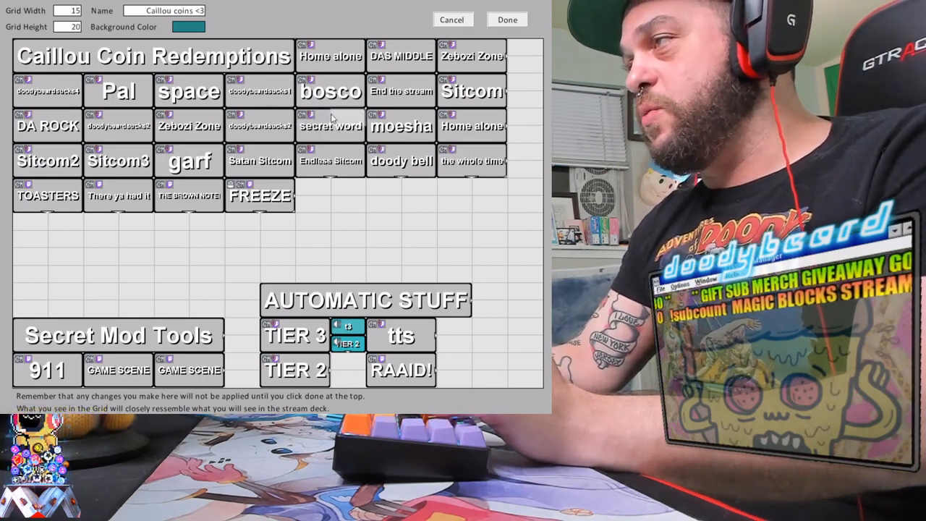
# Bring up the context menu of the secret word button in the Caillou Coin grid.
pyautogui.rightClick(330, 125)
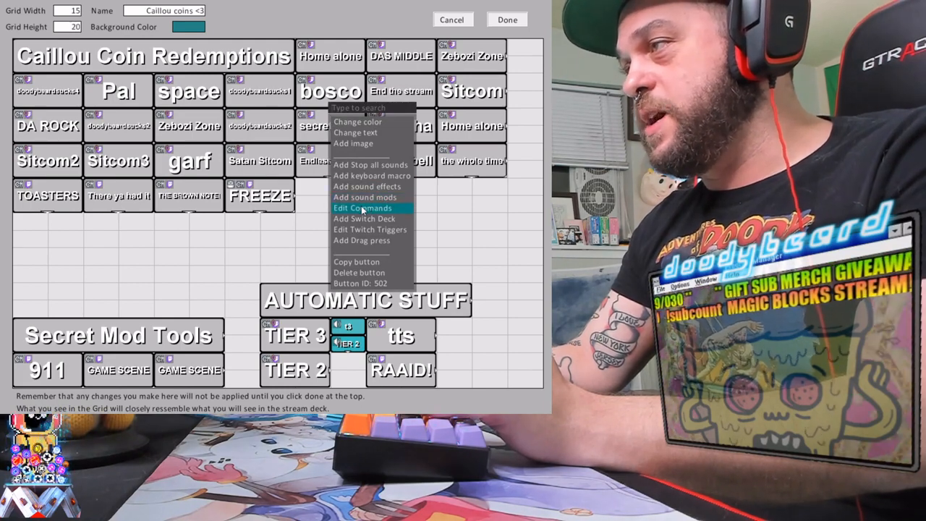
# Review the secret word button's SECRET WORD 1 visibility commands (toggle, then false after 5000 ms) and confirm Done.
pyautogui.click(362, 208)
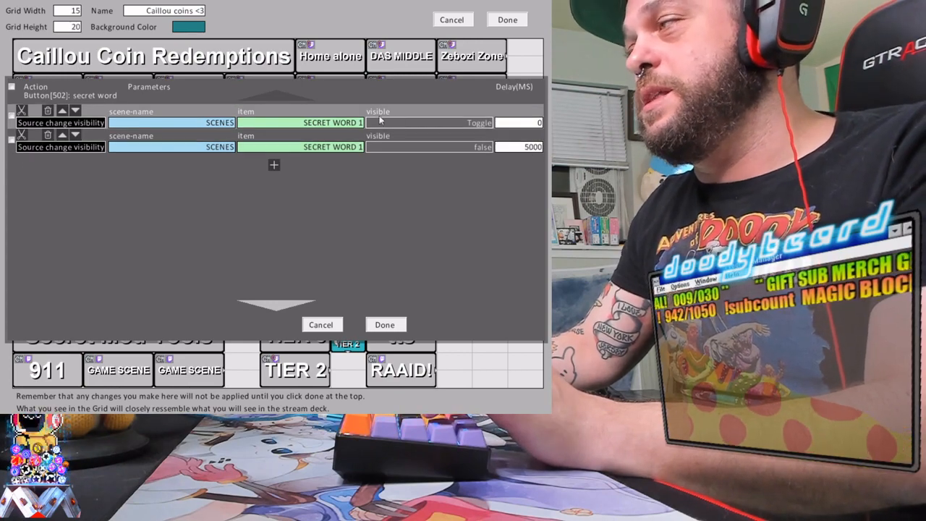
pyautogui.moveTo(275, 139)
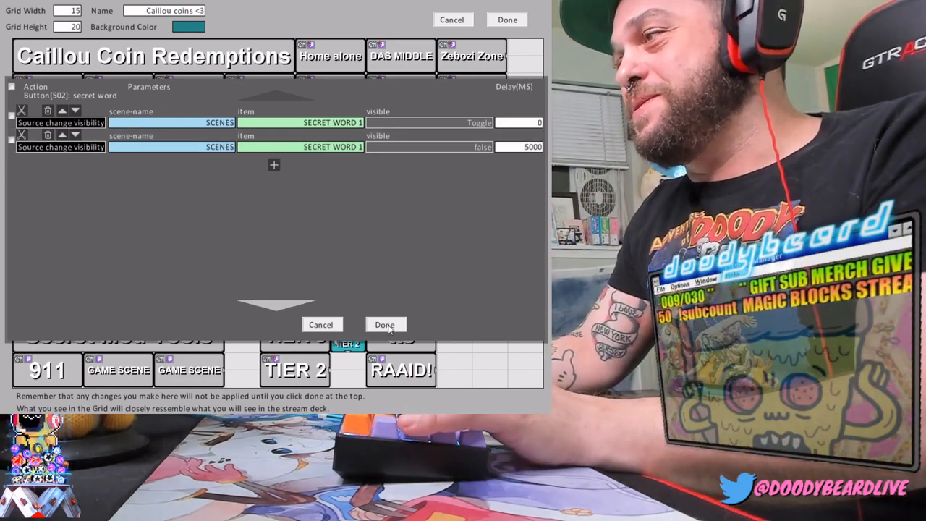
pyautogui.click(385, 324)
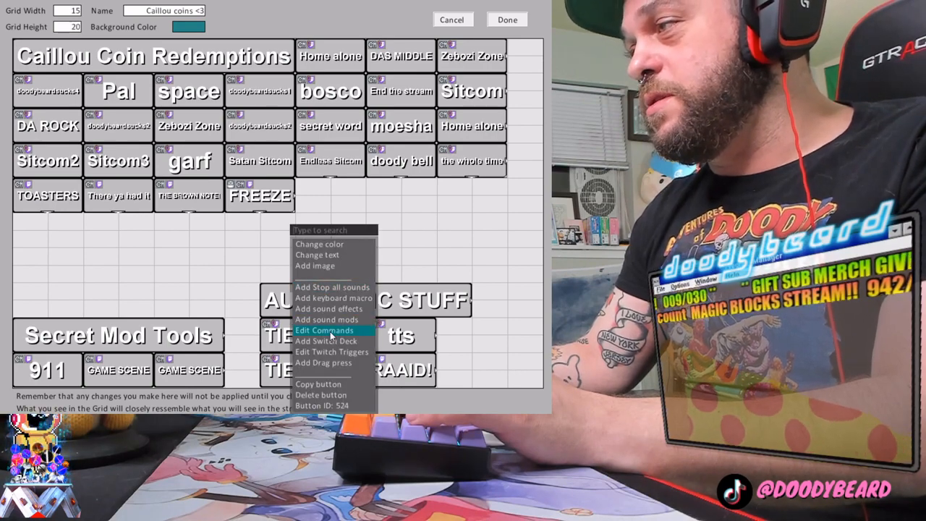
pyautogui.click(324, 330)
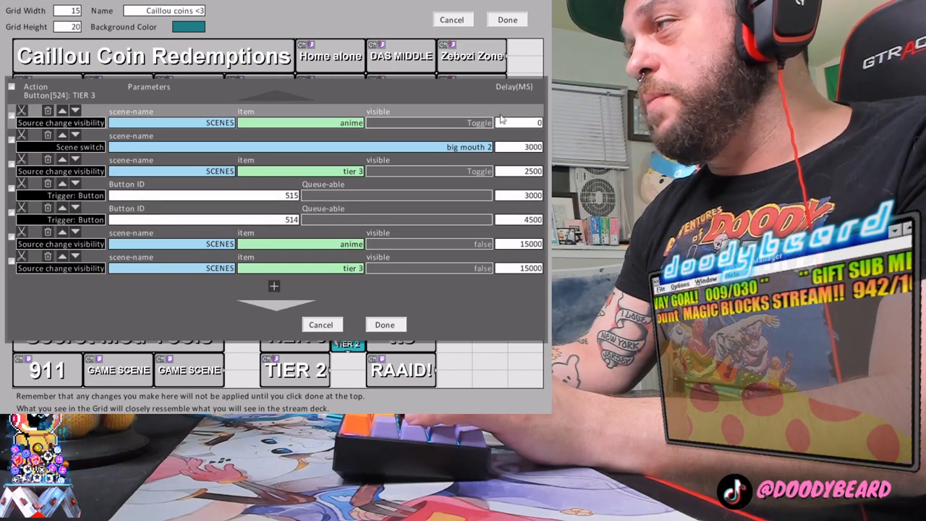
pyautogui.moveTo(529, 216)
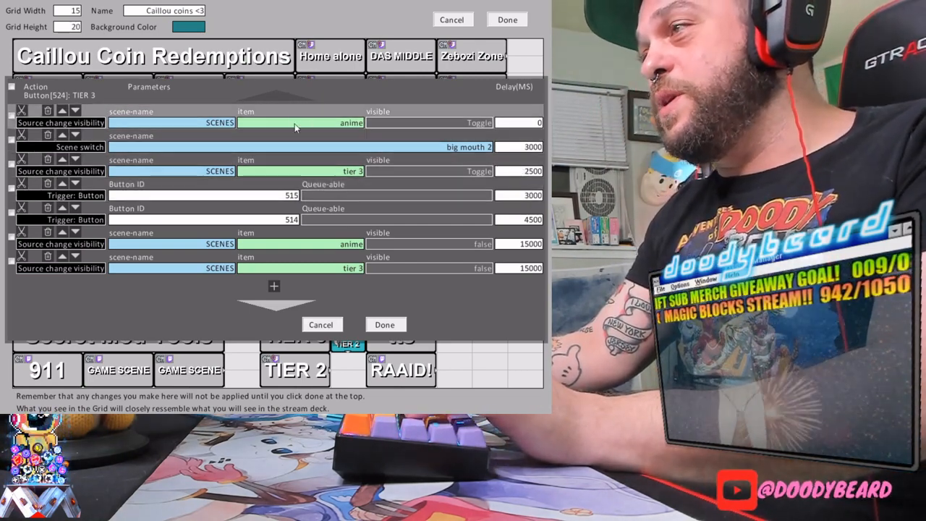
pyautogui.moveTo(260, 209)
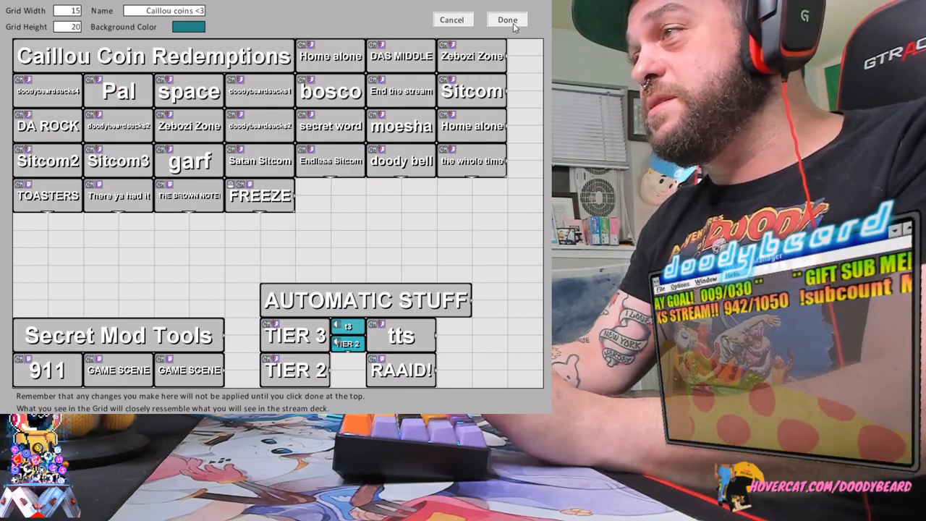
# Save the deck with Done, then reopen deck 4 'Caillou coins <3' for editing.
pyautogui.click(507, 21)
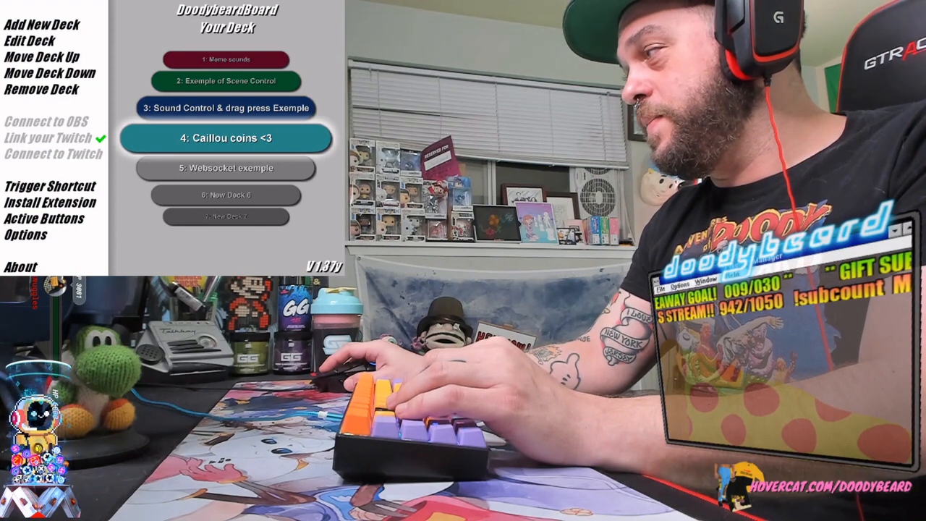
pyautogui.click(29, 41)
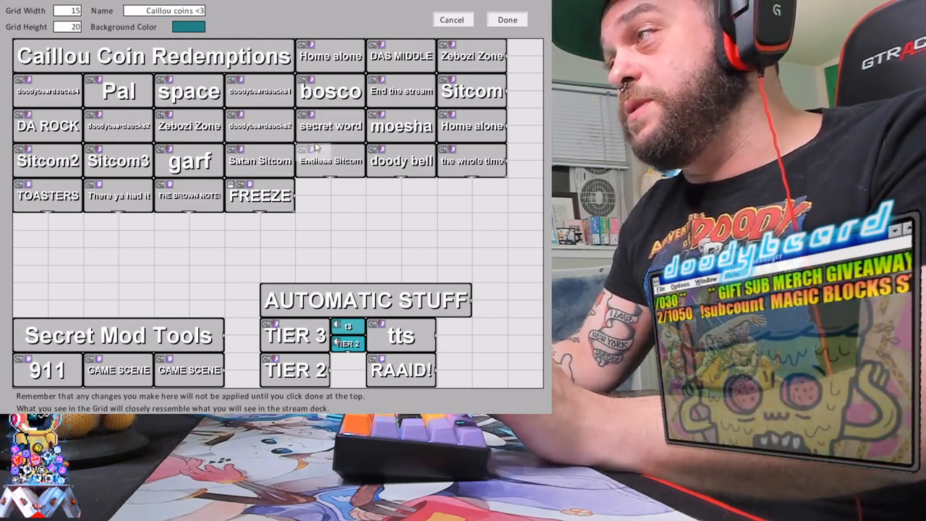
# Bring up the secret word button's Twitch triggers and list the available trigger types.
pyautogui.rightClick(330, 124)
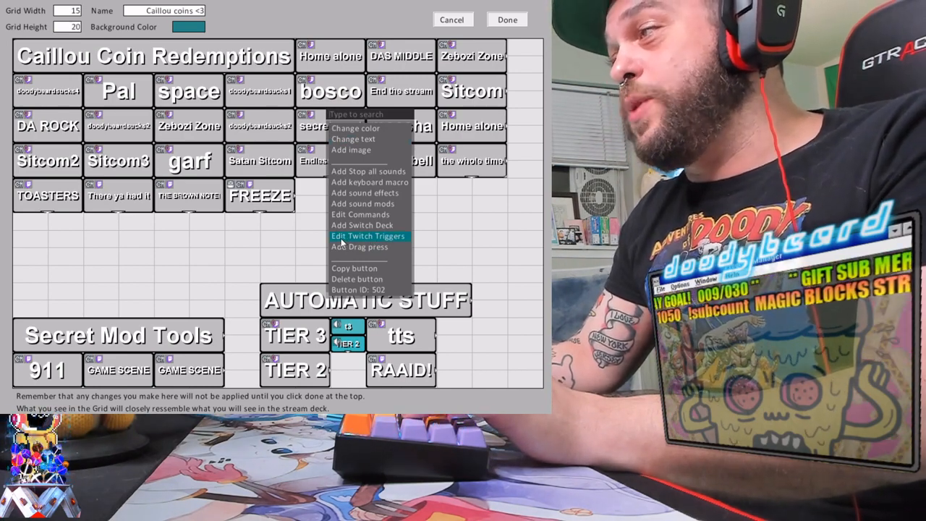
pyautogui.click(367, 236)
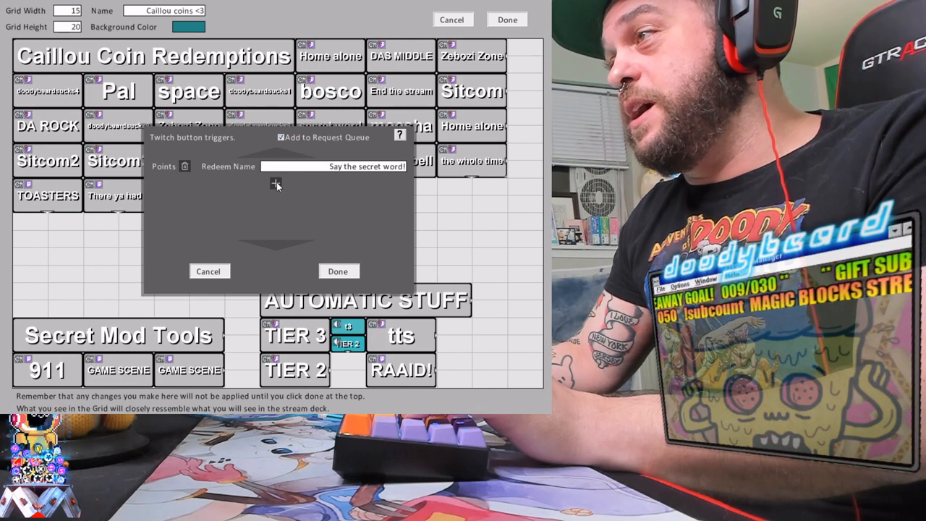
pyautogui.click(275, 185)
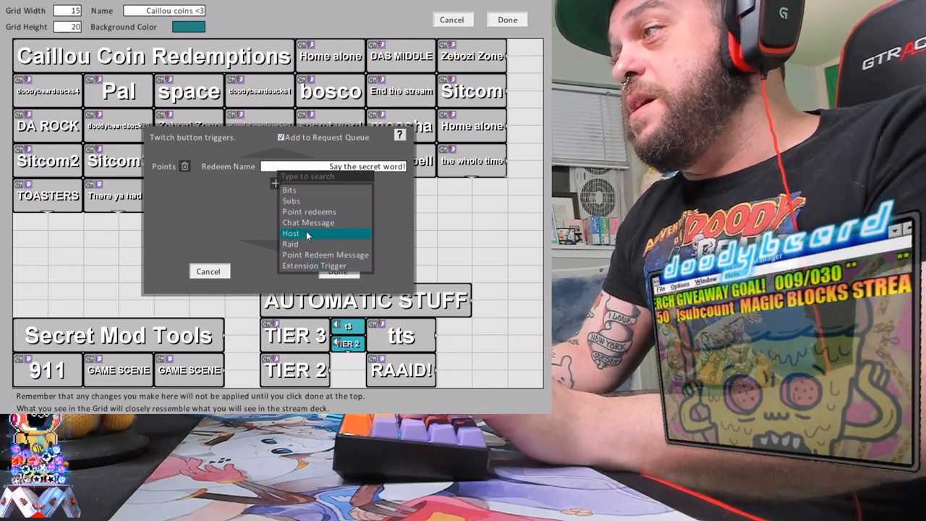
pyautogui.moveTo(326, 267)
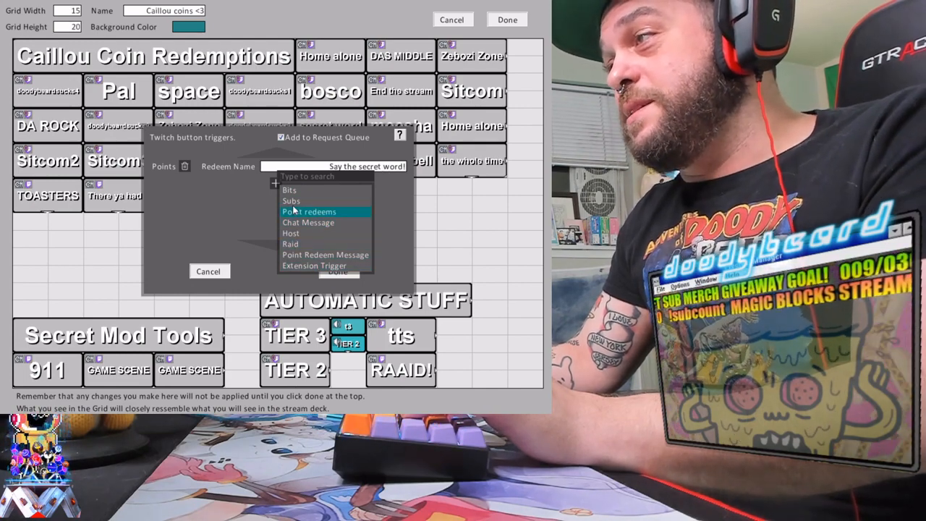
pyautogui.moveTo(291, 200)
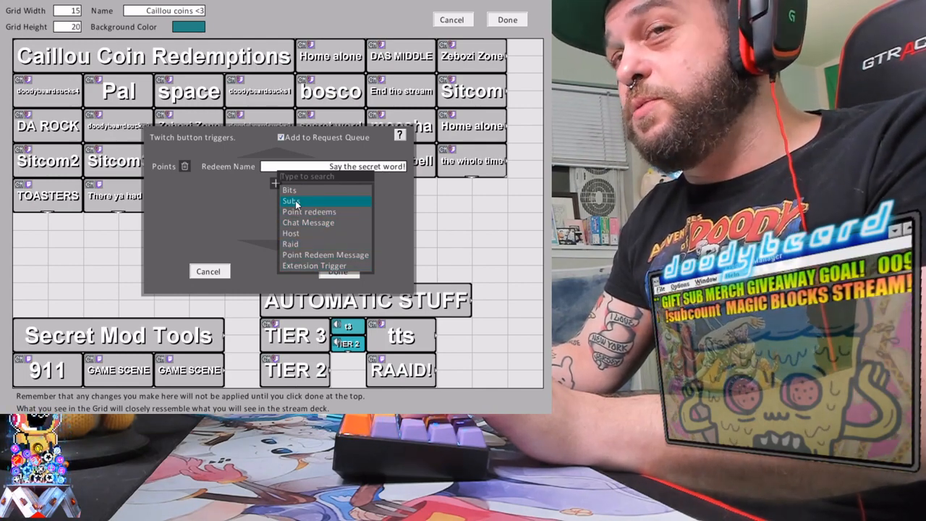
pyautogui.moveTo(264, 214)
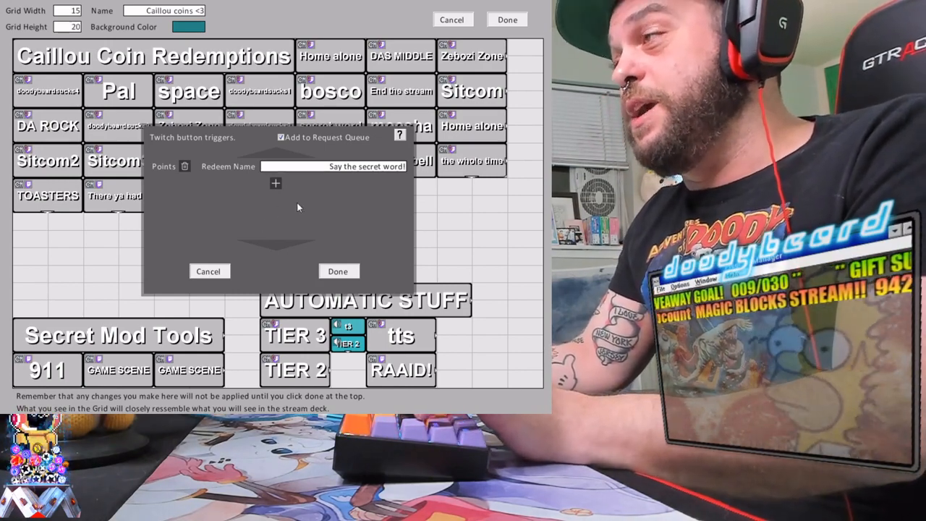
# Add a Point redeems trigger with redeem name 'Say the secret word!' and remove the extra empty row.
pyautogui.click(275, 183)
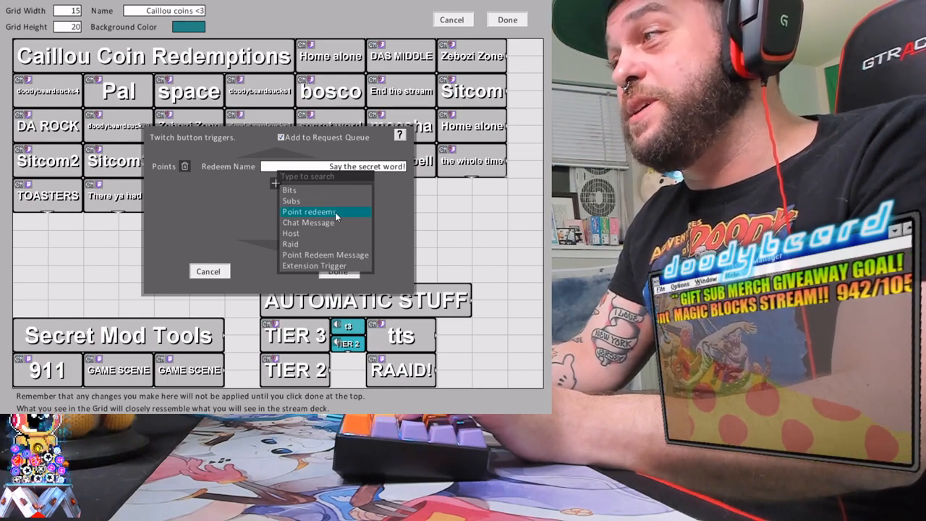
pyautogui.click(316, 211)
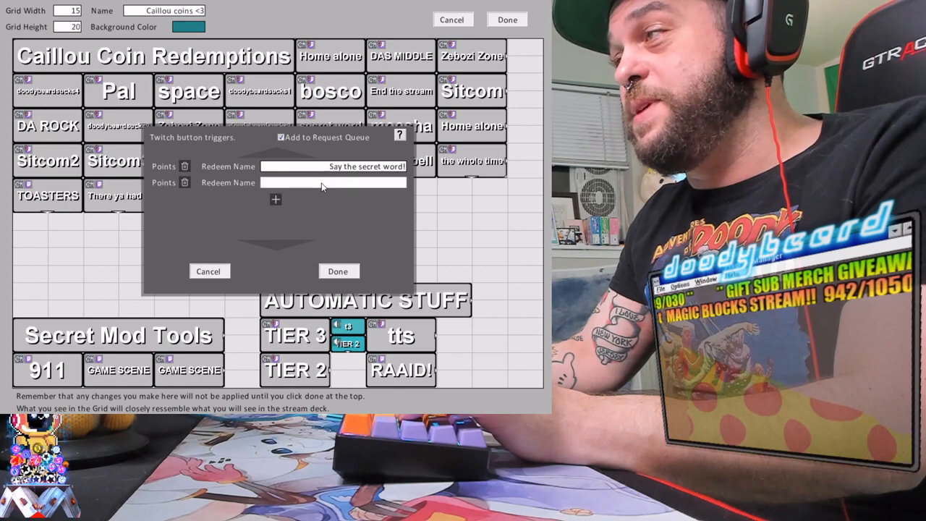
pyautogui.click(185, 182)
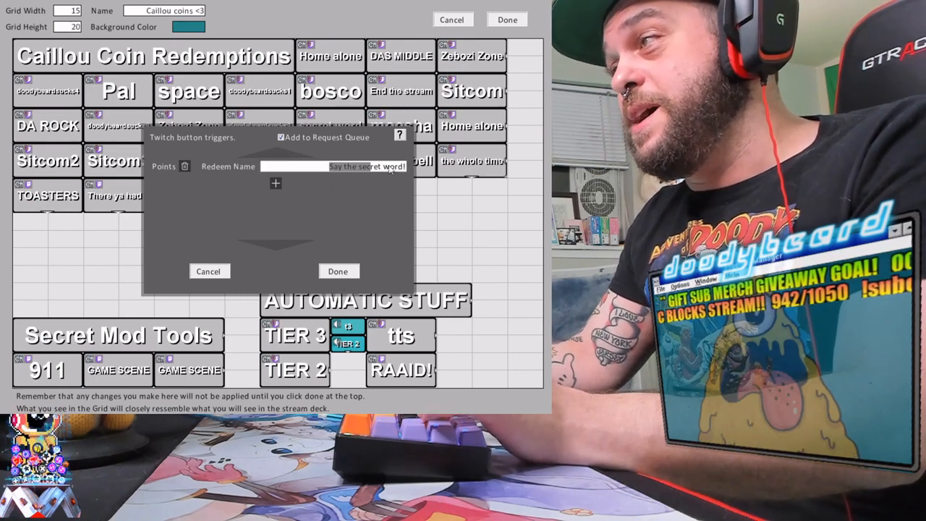
pyautogui.moveTo(327, 202)
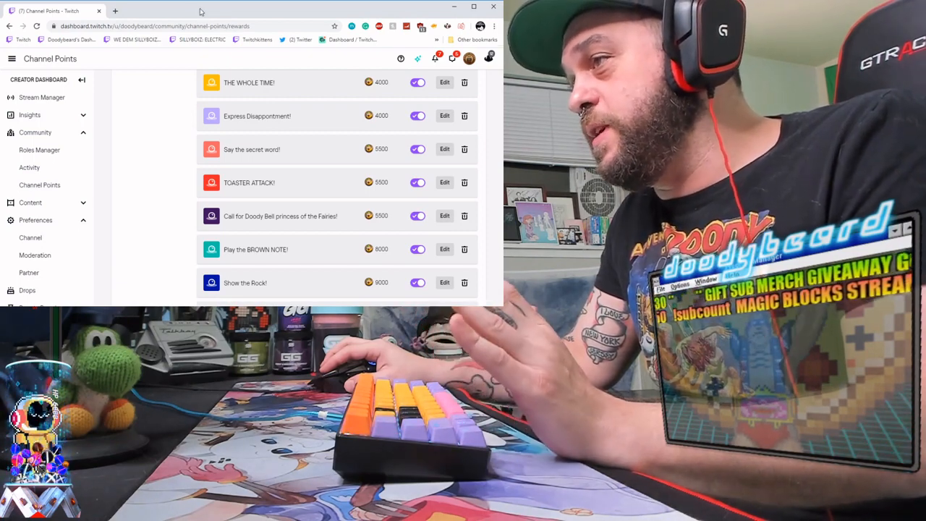
pyautogui.moveTo(122, 137)
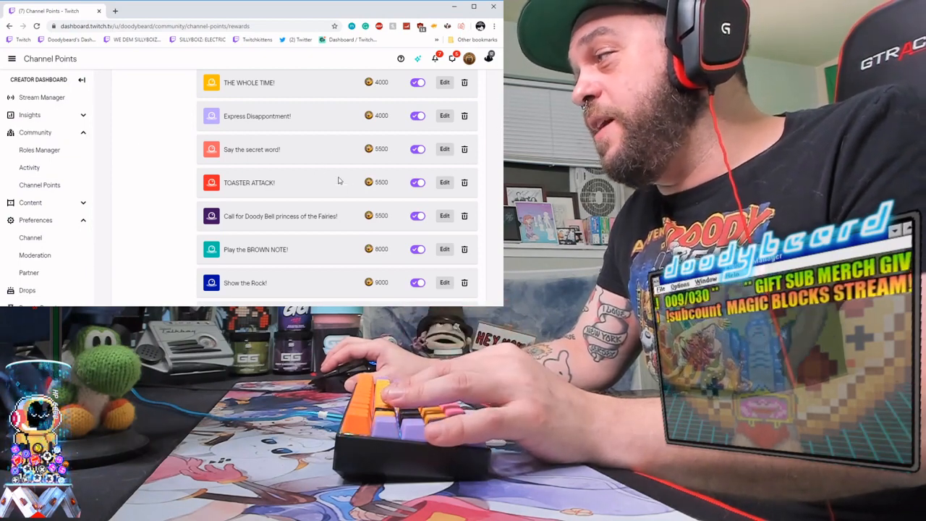
pyautogui.moveTo(220, 149)
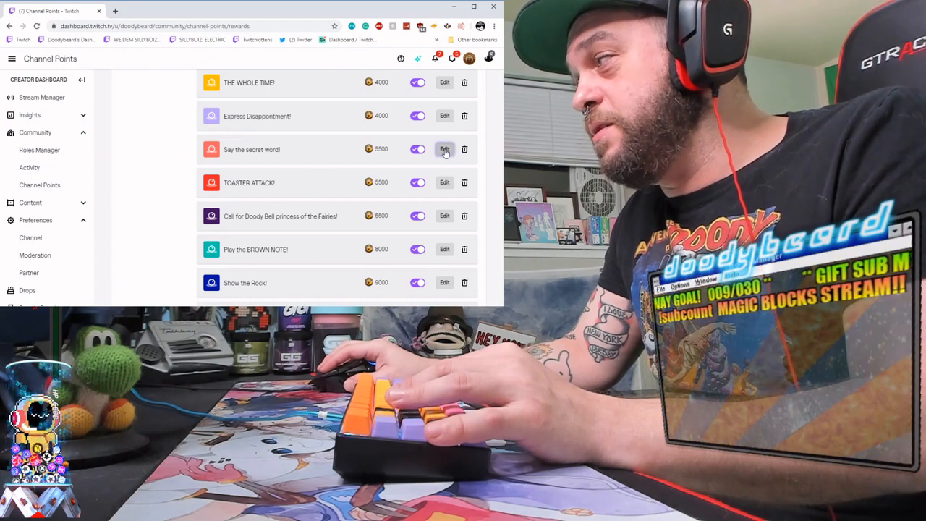
pyautogui.click(444, 149)
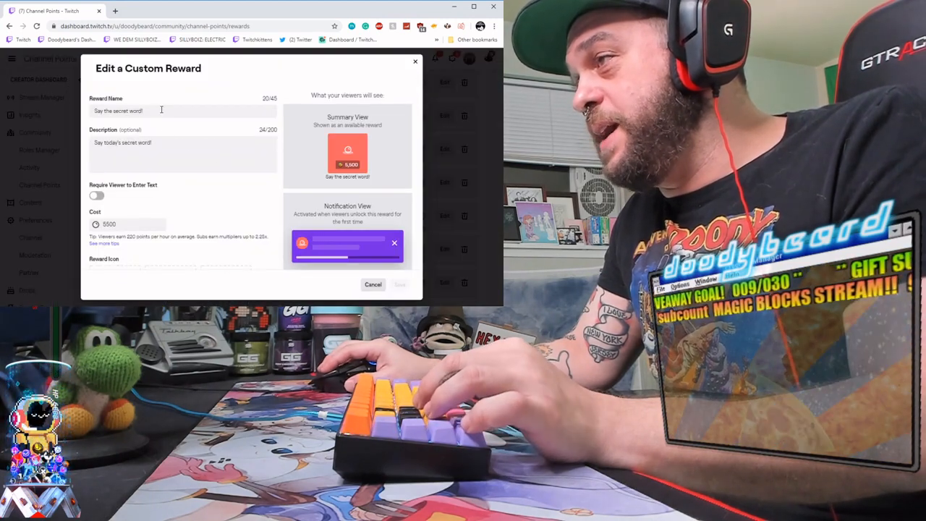
pyautogui.tripleClick(181, 110)
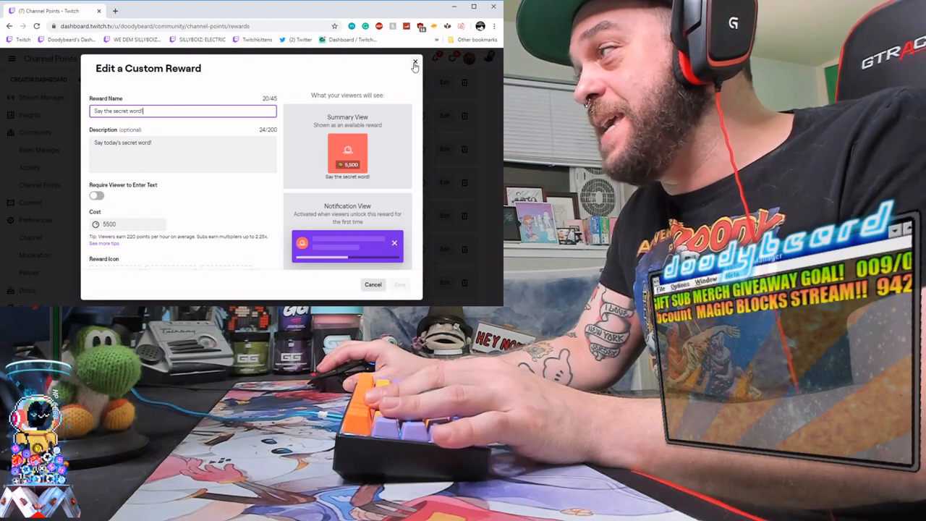
pyautogui.click(415, 64)
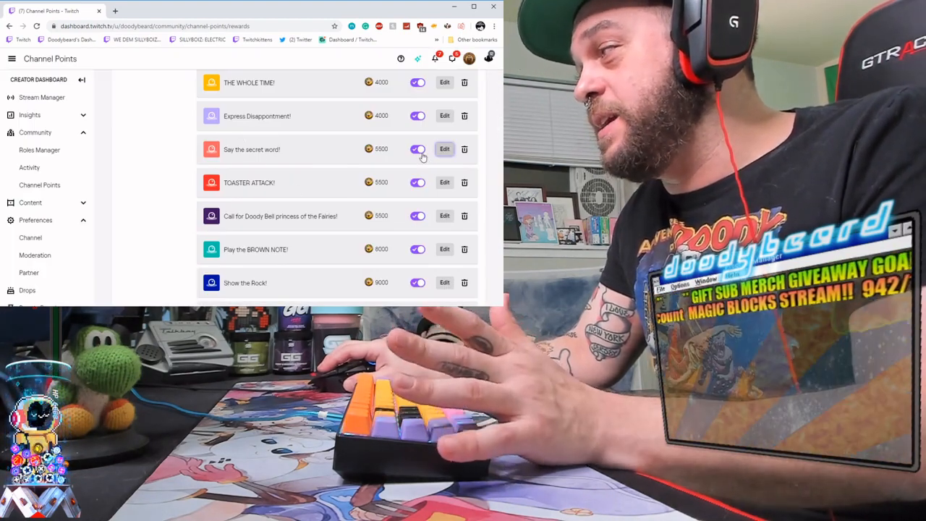
pyautogui.click(417, 149)
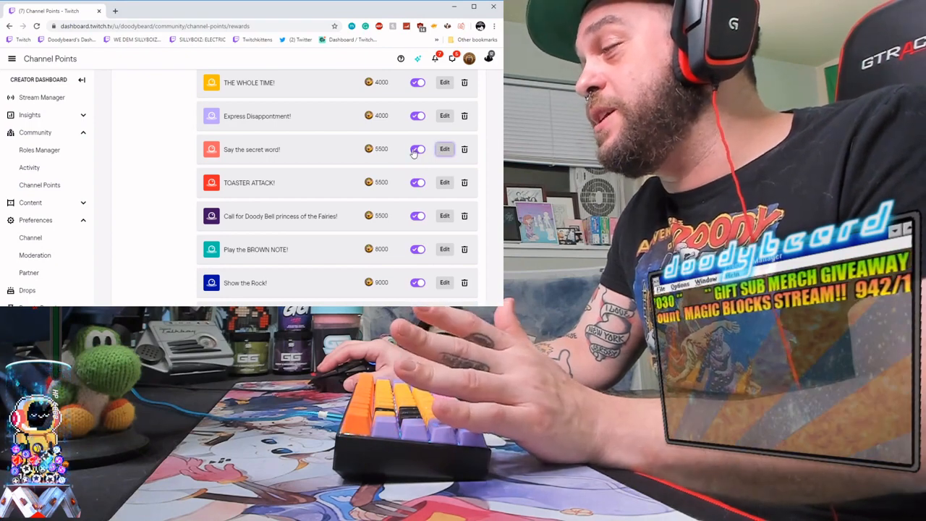
pyautogui.click(417, 149)
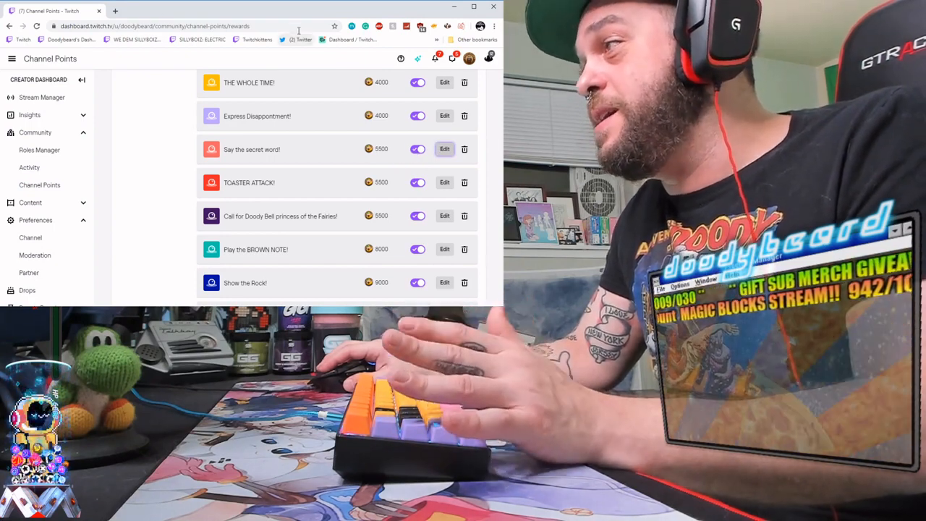